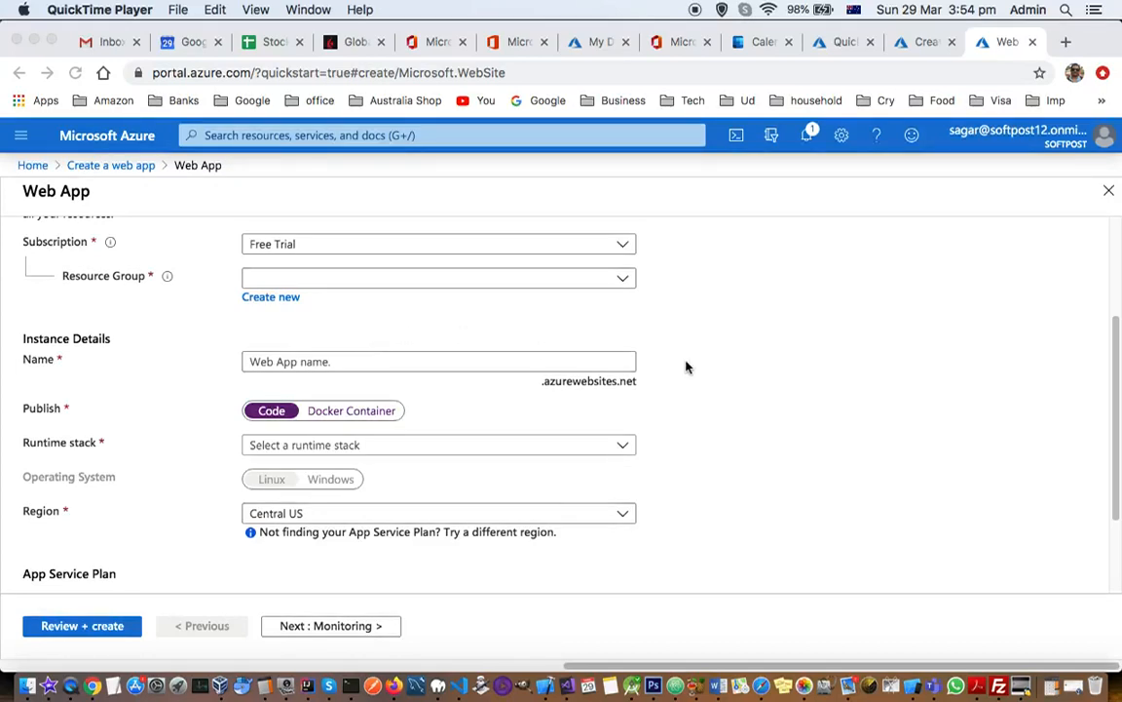
# - Create a new resource group named softpostrsg1 for the web app
pyautogui.scroll(3)
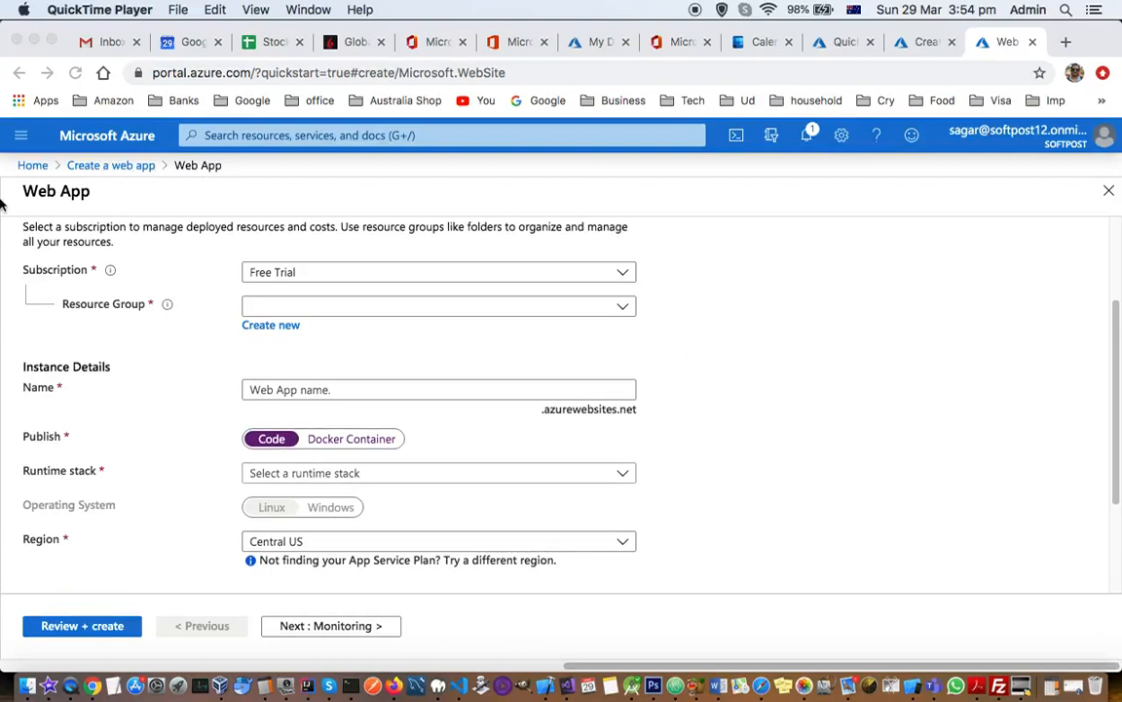
pyautogui.moveTo(171, 217)
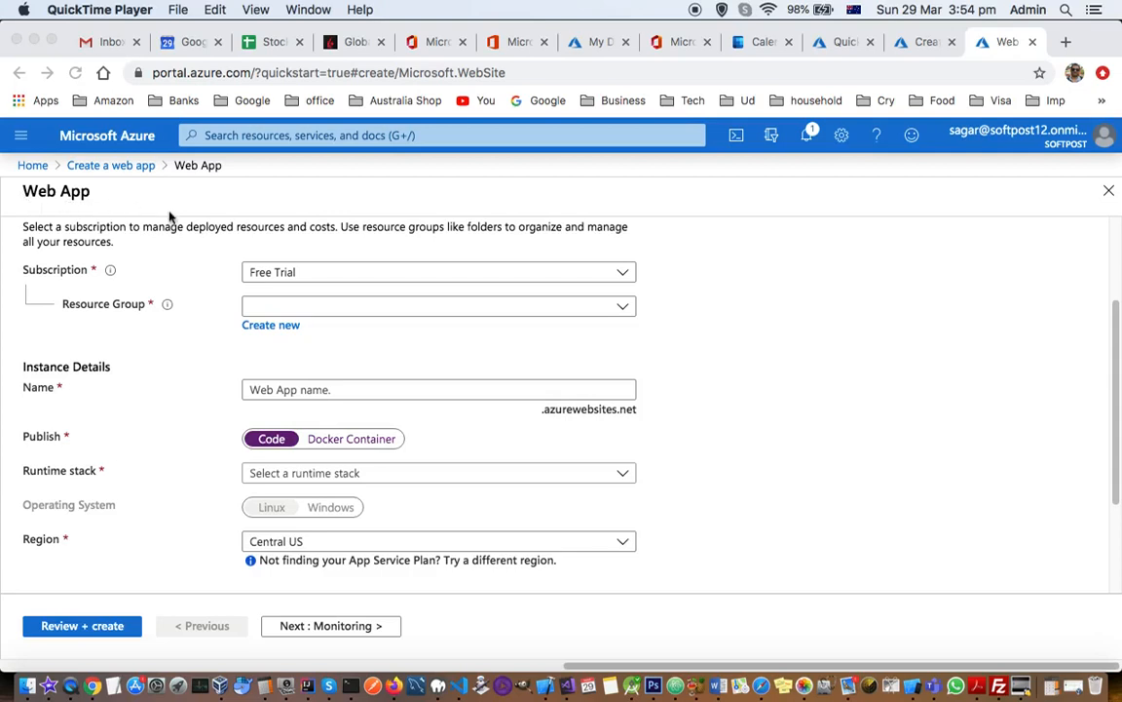
pyautogui.moveTo(100, 215)
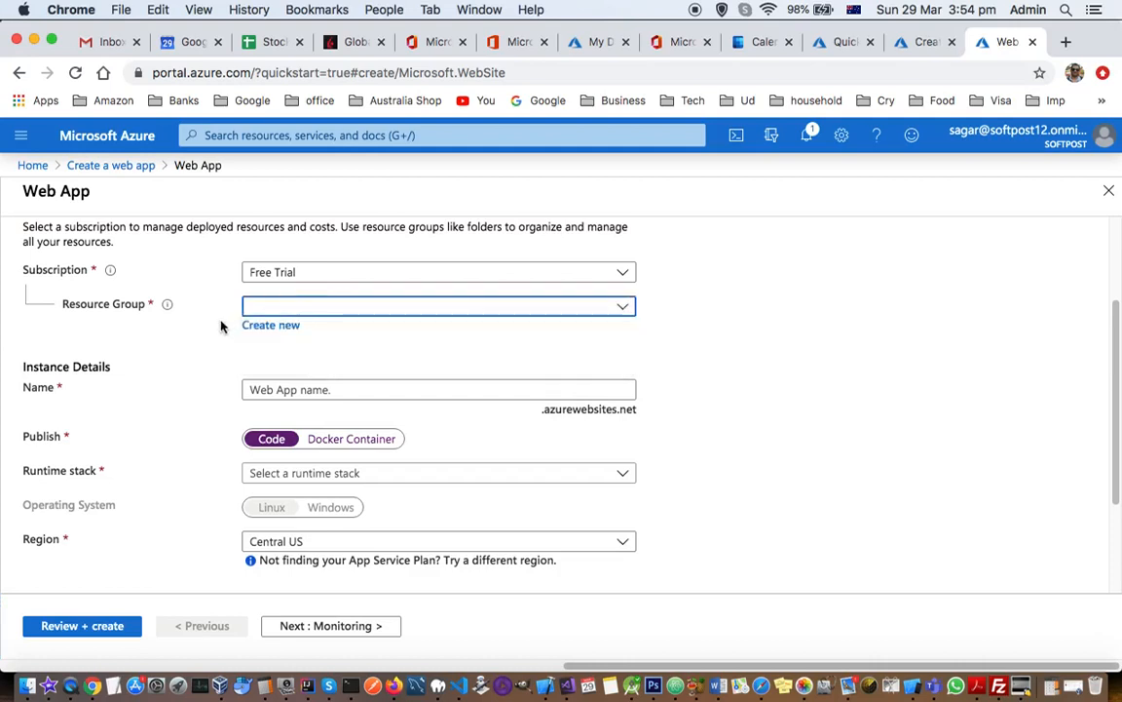
pyautogui.moveTo(270, 325)
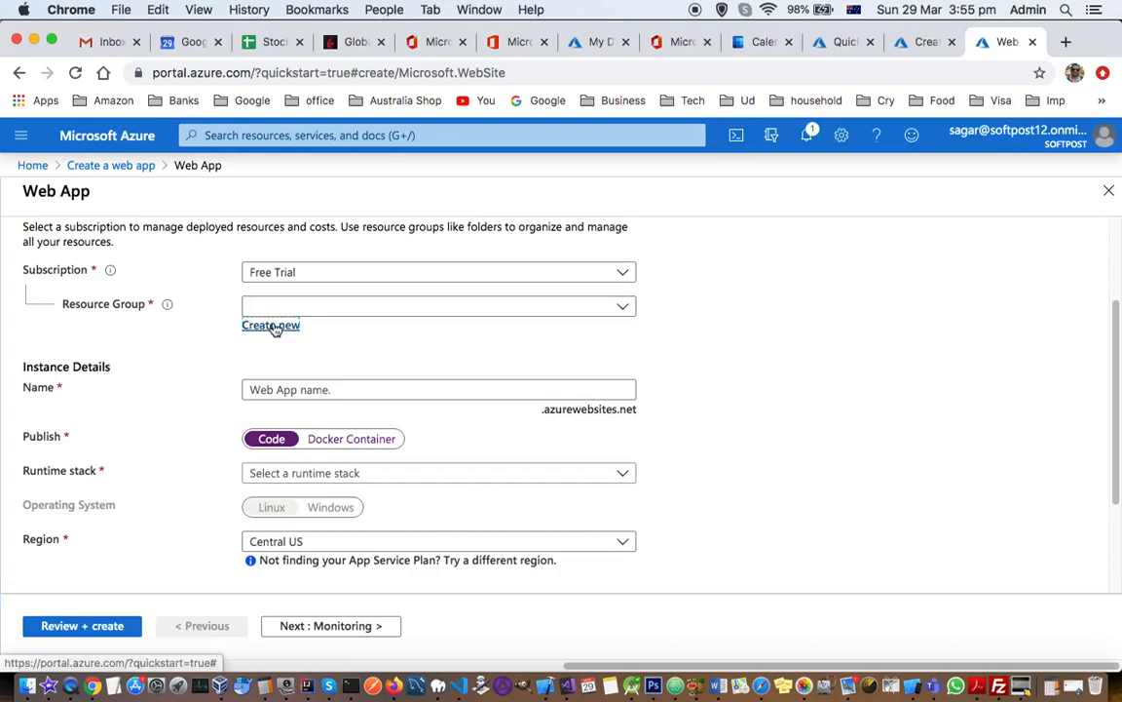
pyautogui.click(271, 325)
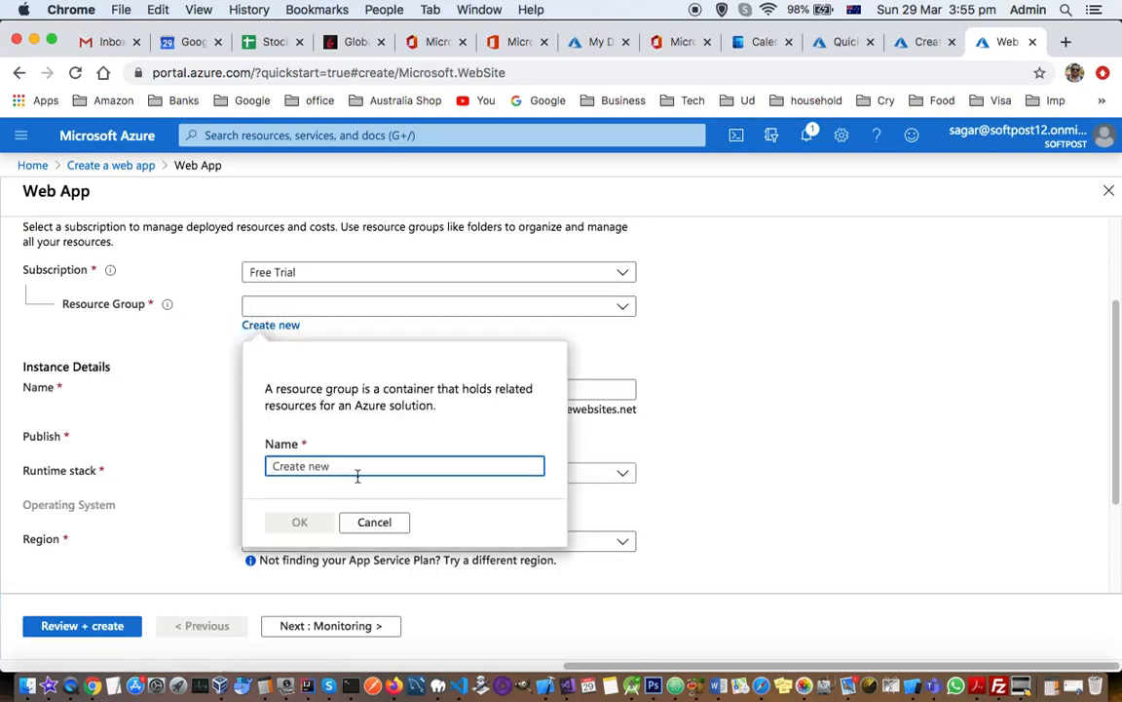
pyautogui.write('soft')
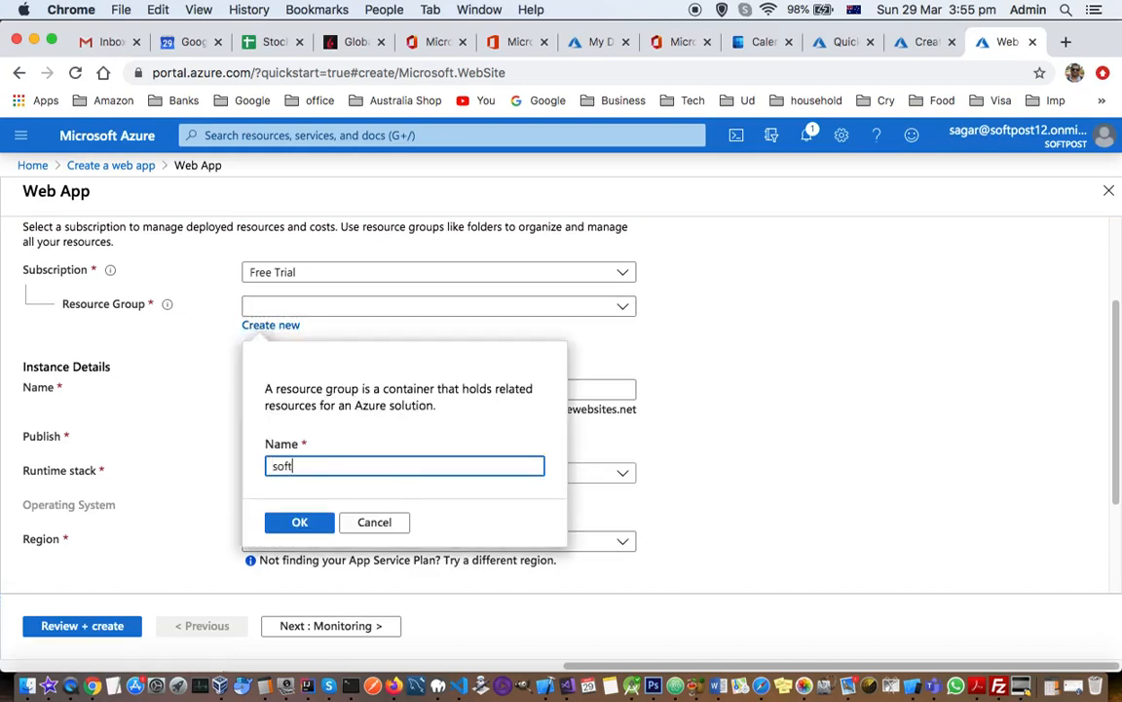
pyautogui.write('postrs')
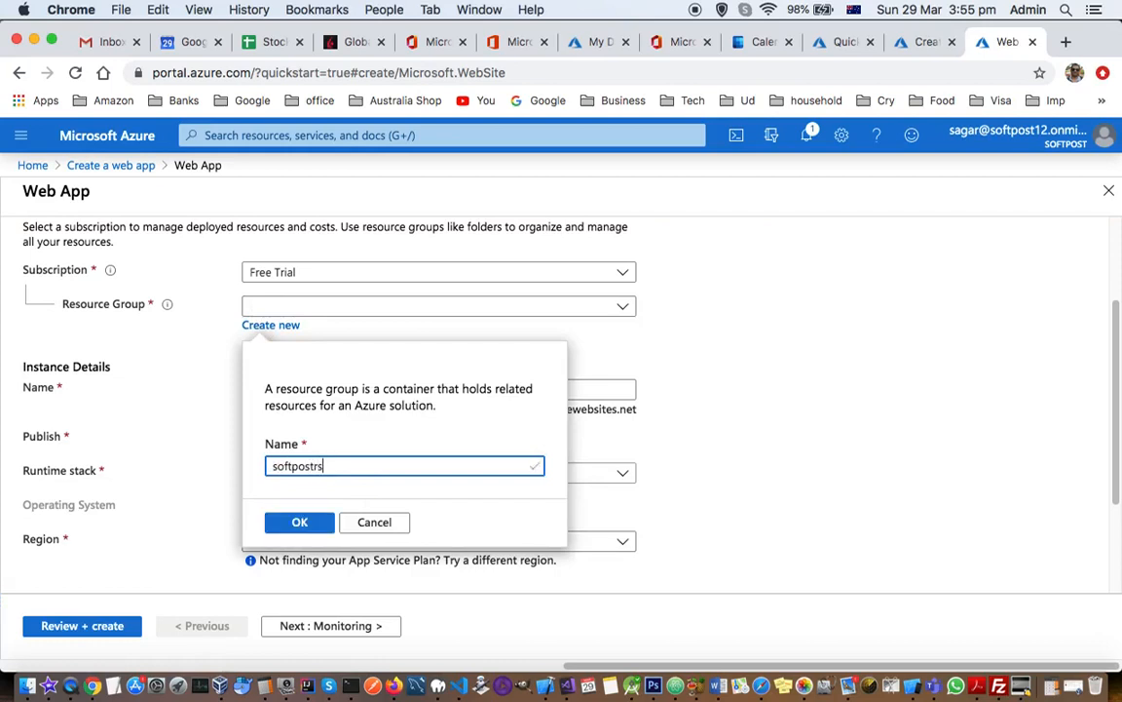
pyautogui.write('g1')
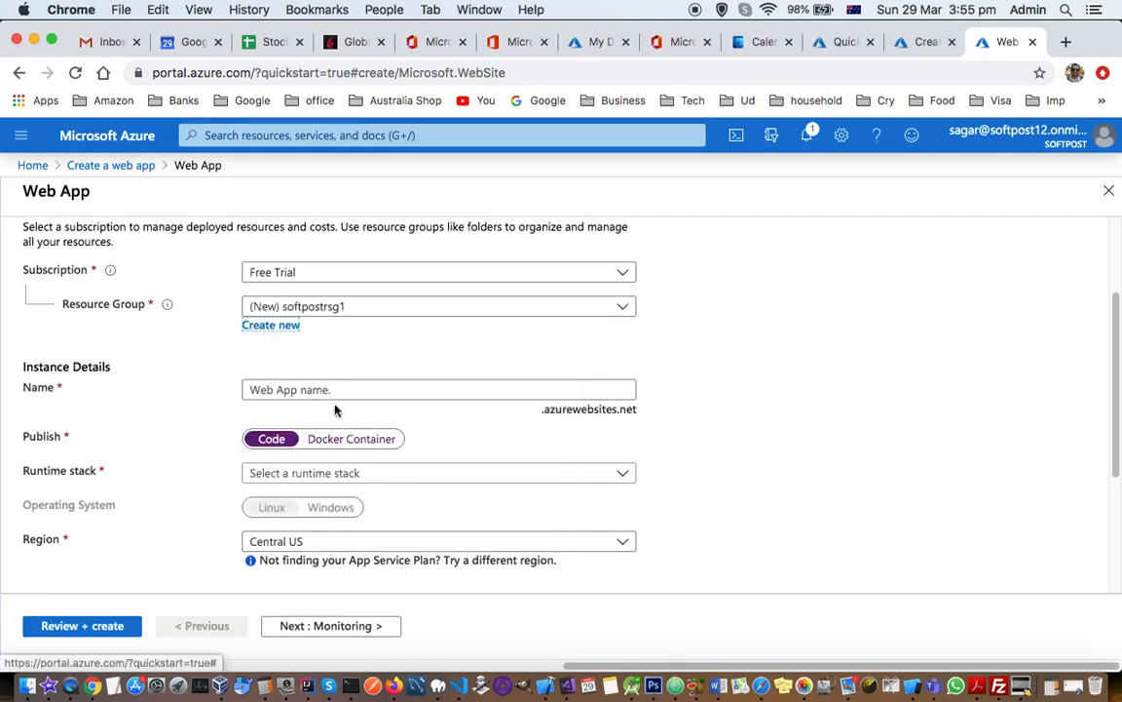
# - Try 'helloworld' as the web app name, then clear it once flagged unavailable
pyautogui.write('w')
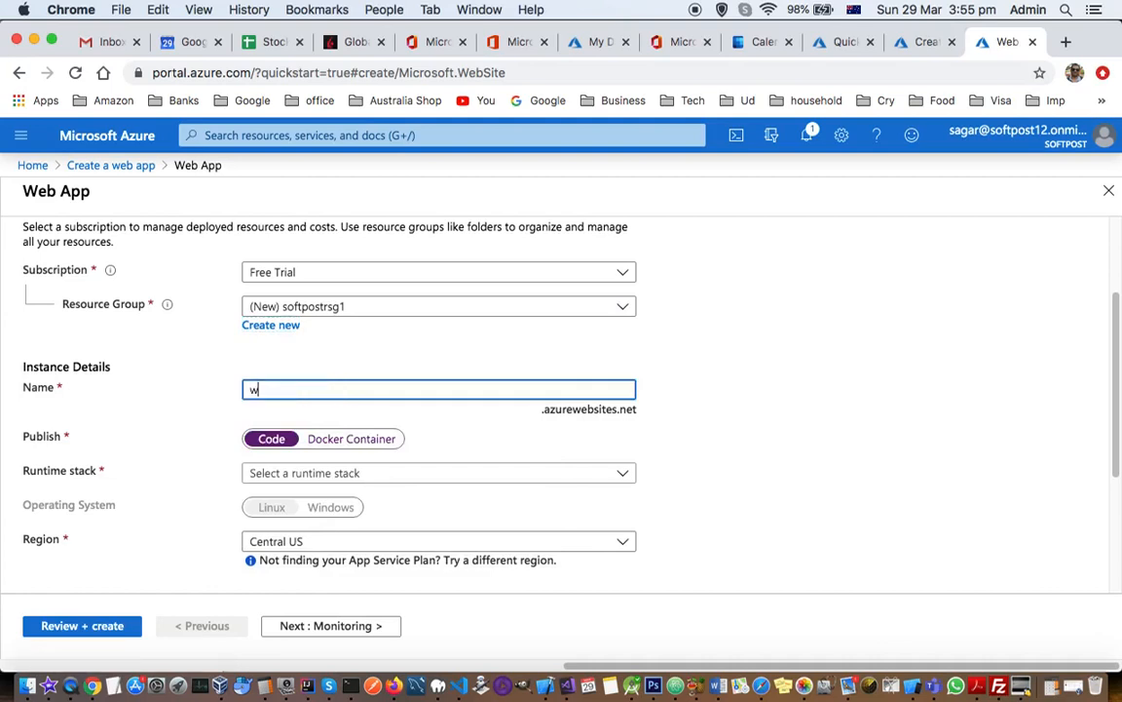
pyautogui.press('backspace')
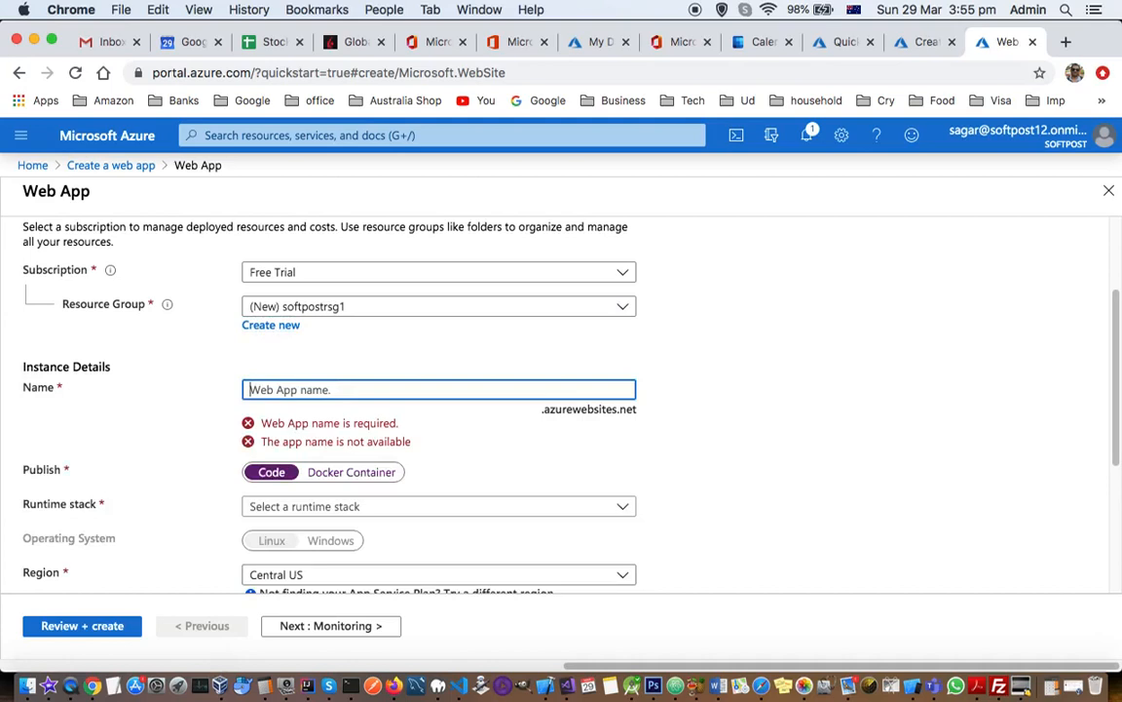
pyautogui.write('hellow')
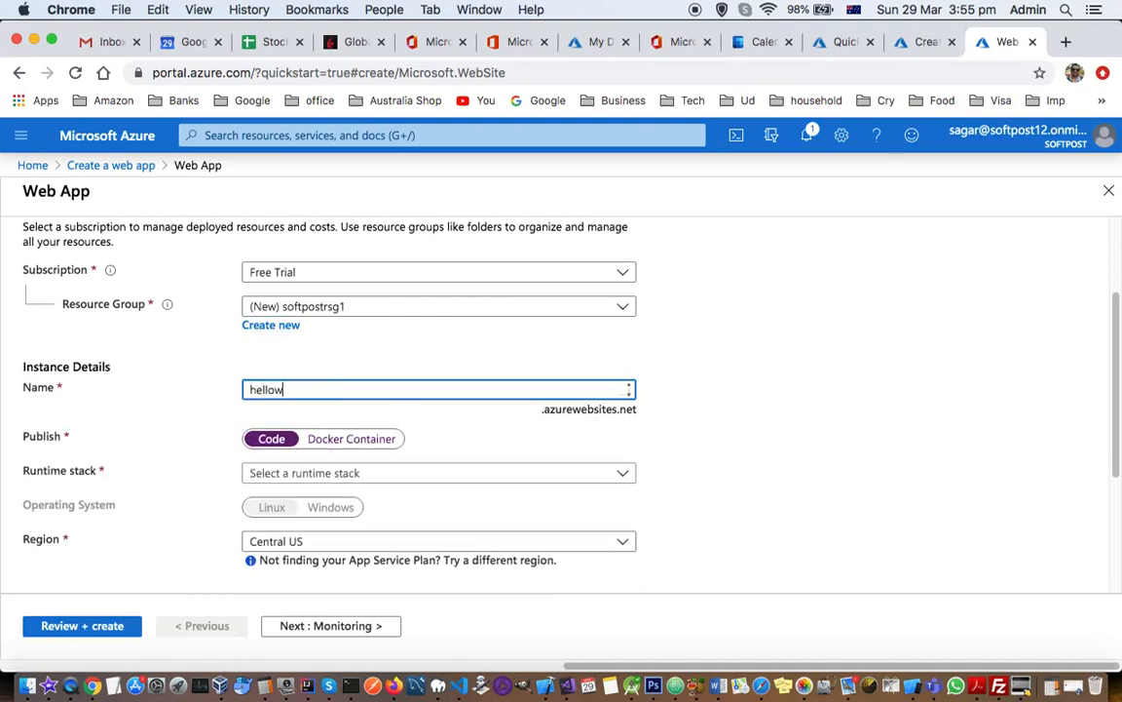
pyautogui.write('orld')
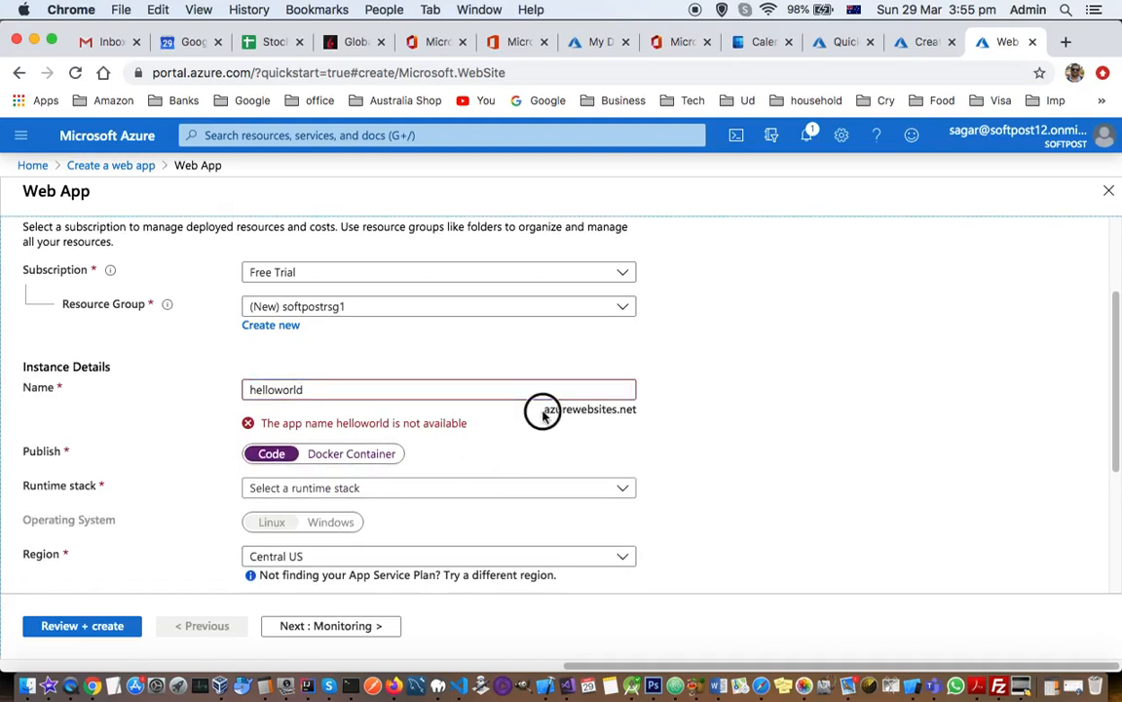
pyautogui.moveTo(638, 416)
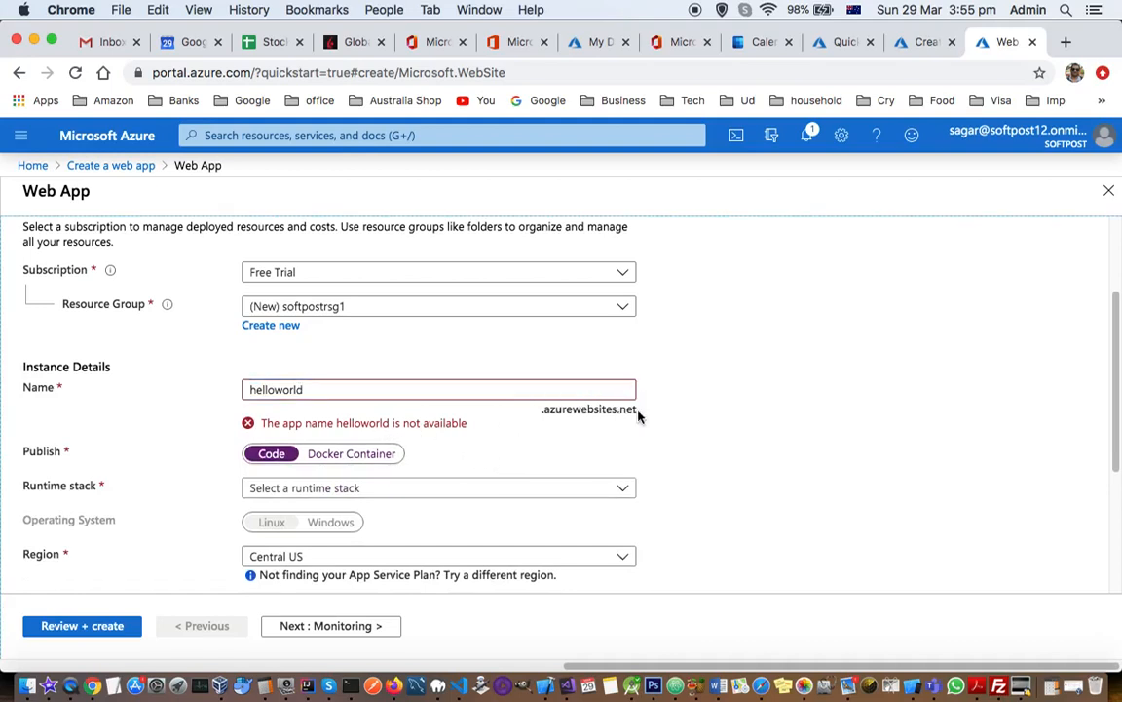
pyautogui.moveTo(555, 419)
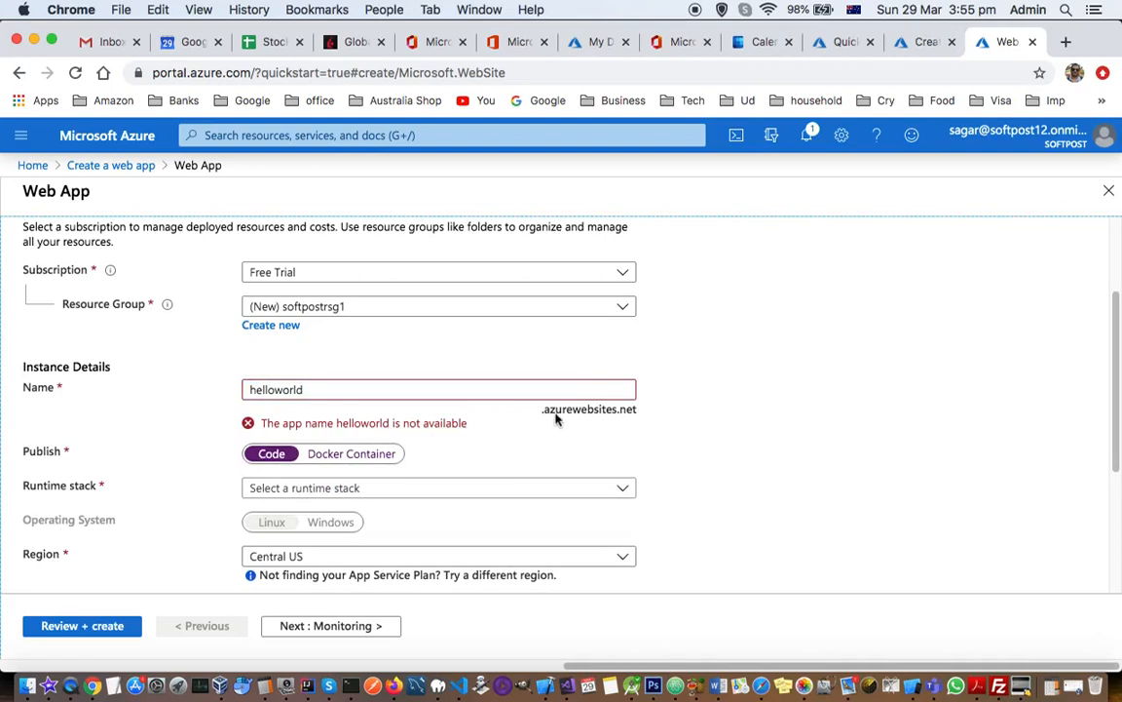
pyautogui.moveTo(578, 424)
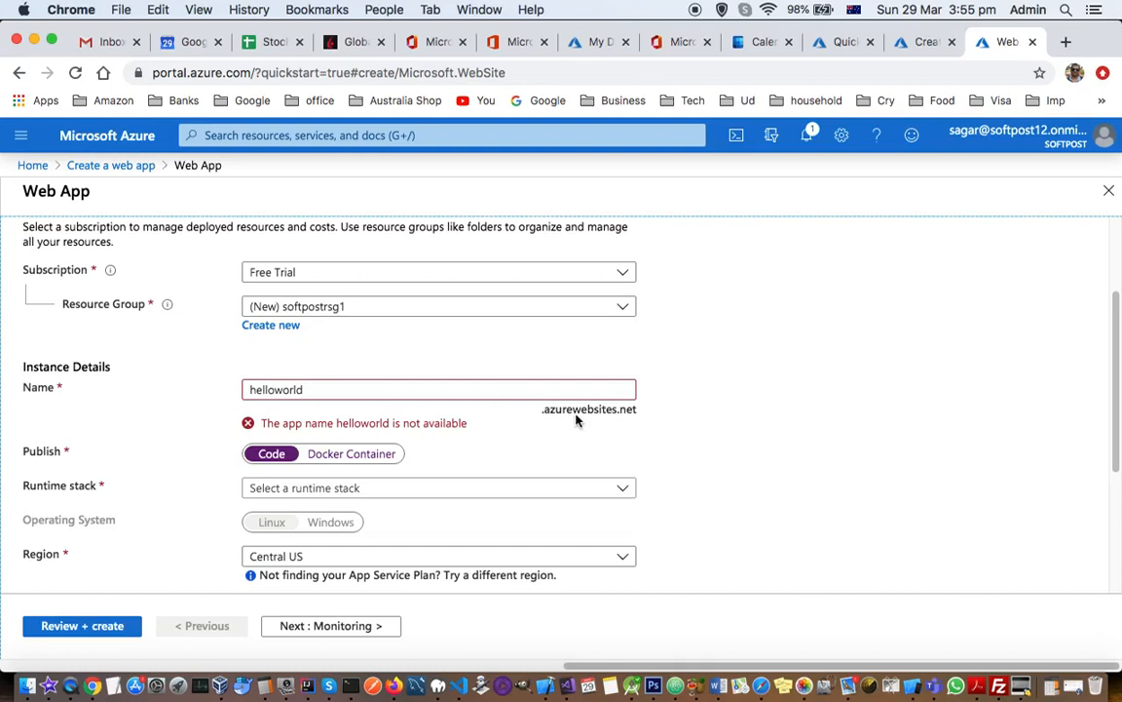
pyautogui.moveTo(587, 419)
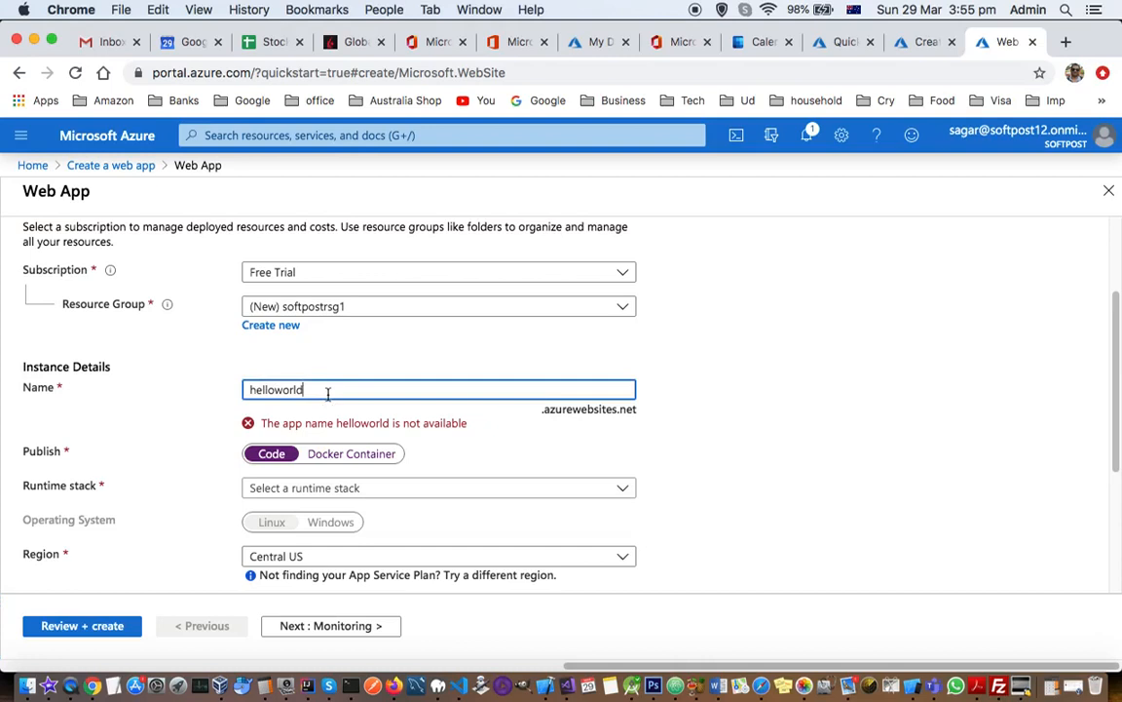
pyautogui.press('Backspace')
pyautogui.write('softpost')
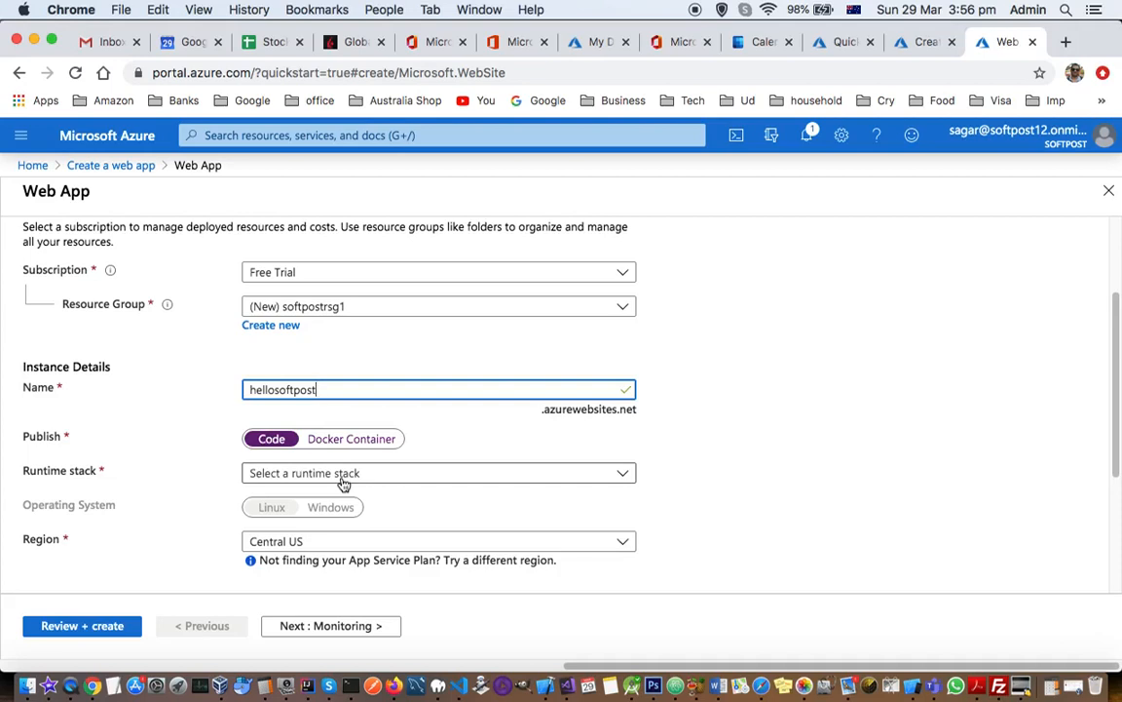
pyautogui.moveTo(359, 482)
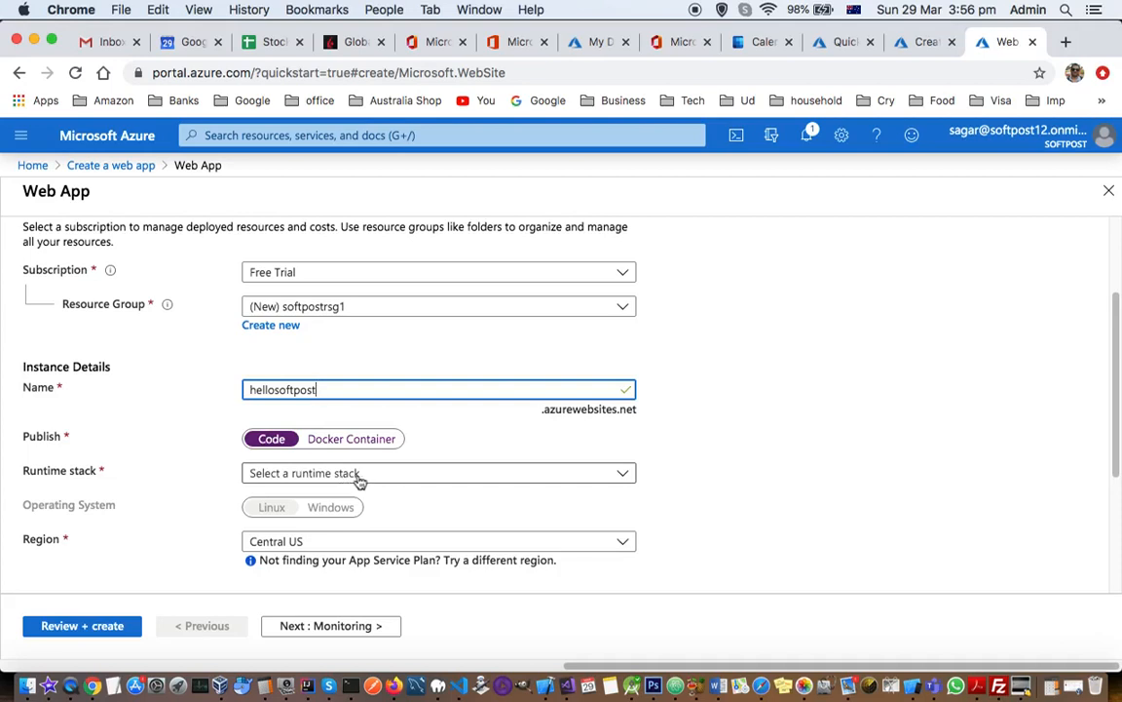
# - Browse the runtime stack list and select Node 12 LTS
pyautogui.click(438, 473)
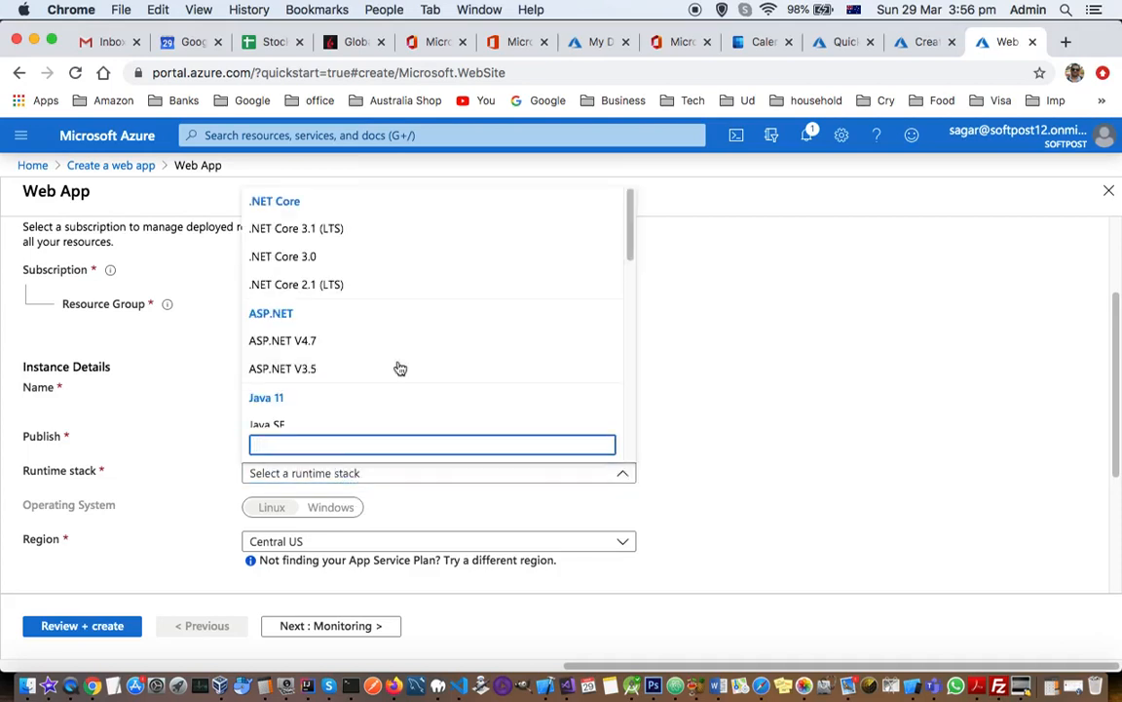
pyautogui.scroll(-3)
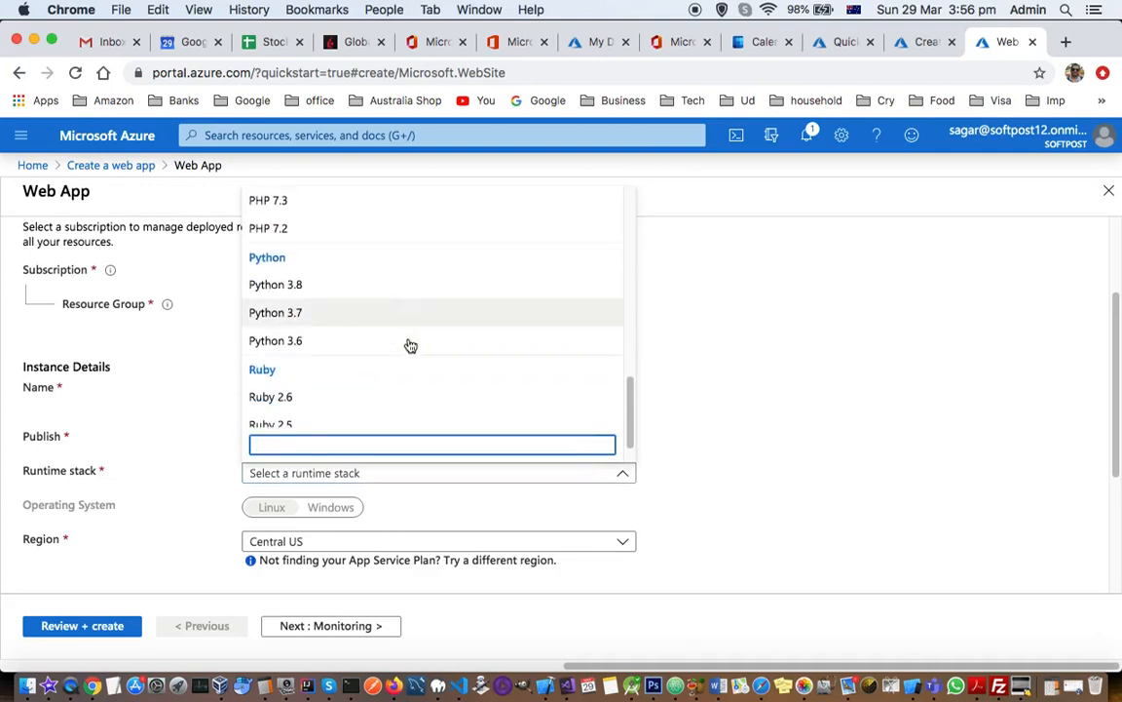
pyautogui.scroll(3)
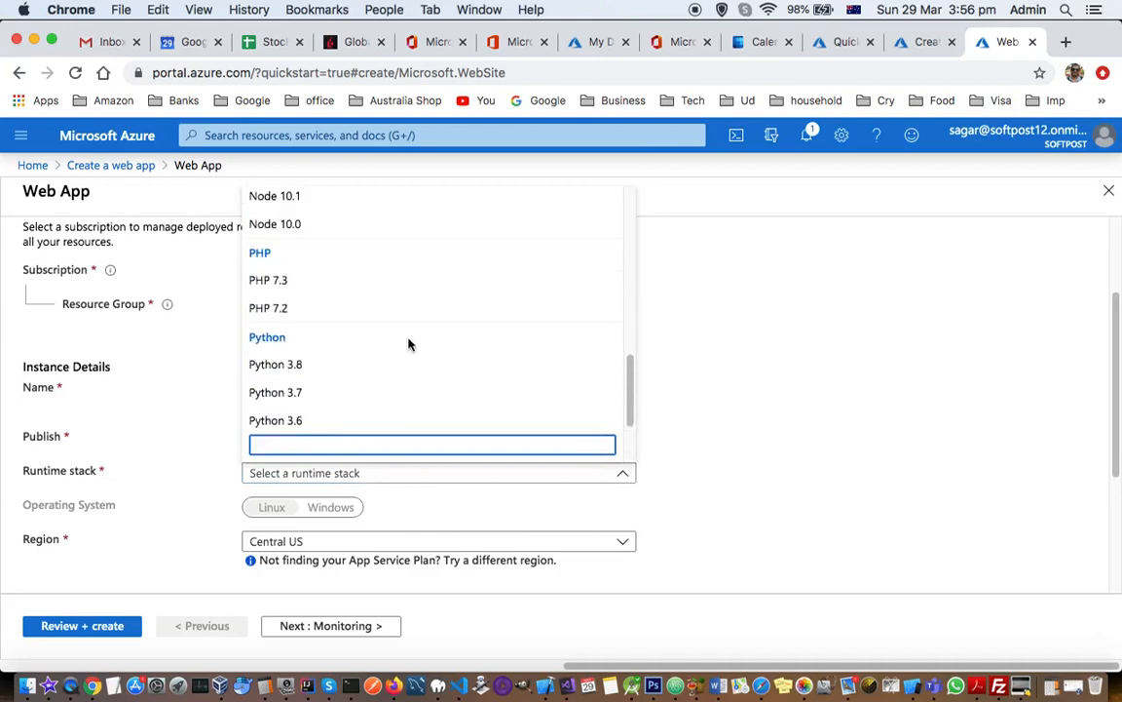
pyautogui.scroll(3)
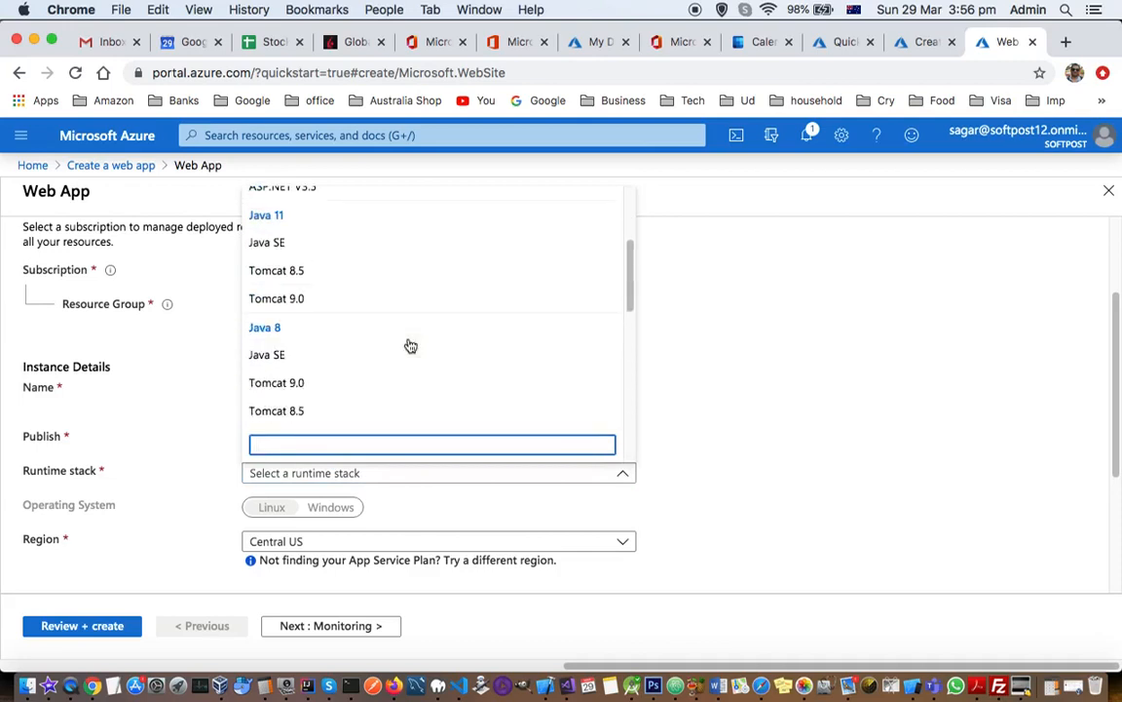
pyautogui.scroll(3)
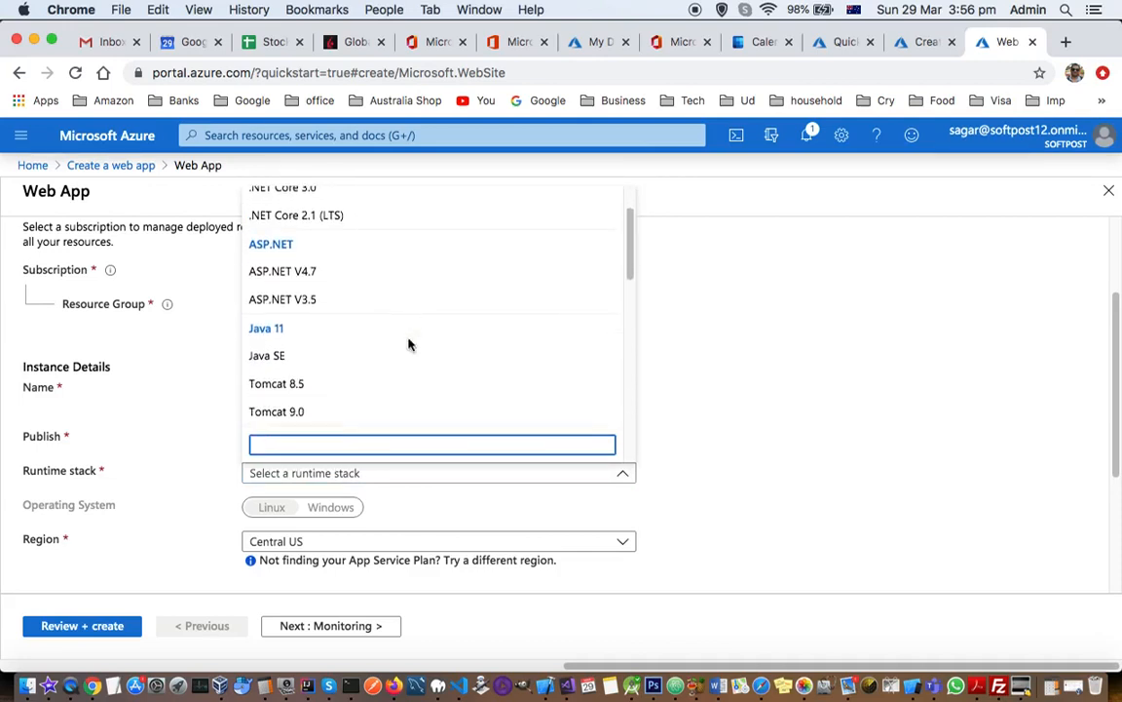
pyautogui.moveTo(321, 371)
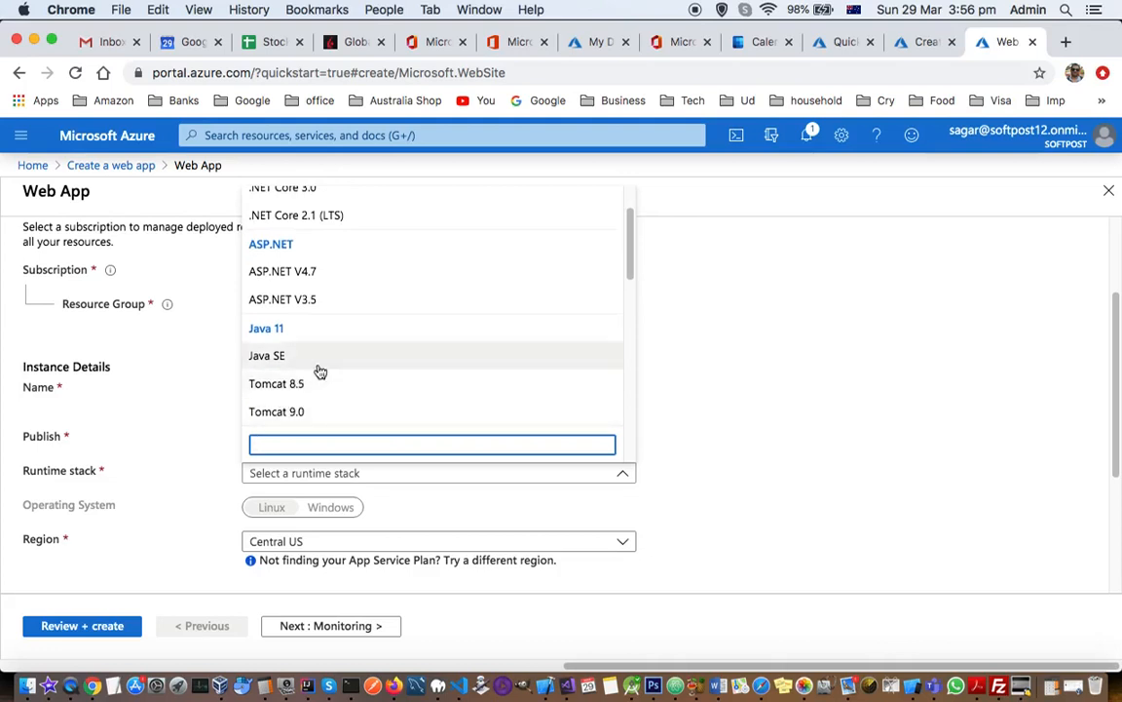
pyautogui.scroll(3)
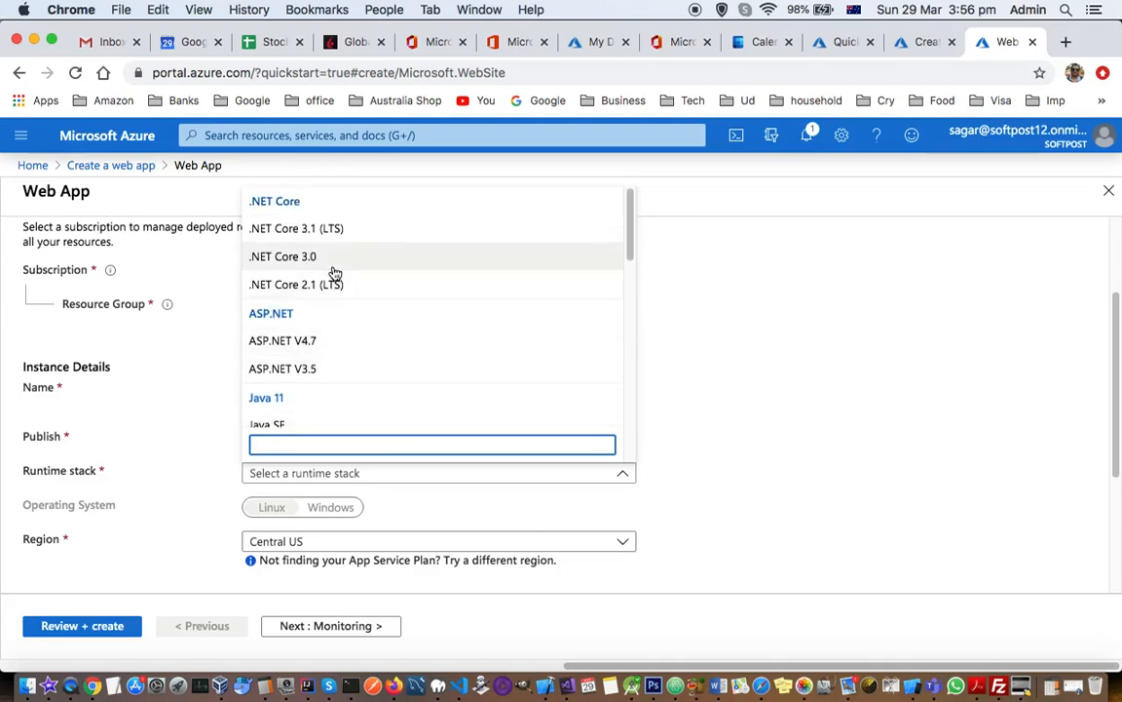
pyautogui.scroll(-3)
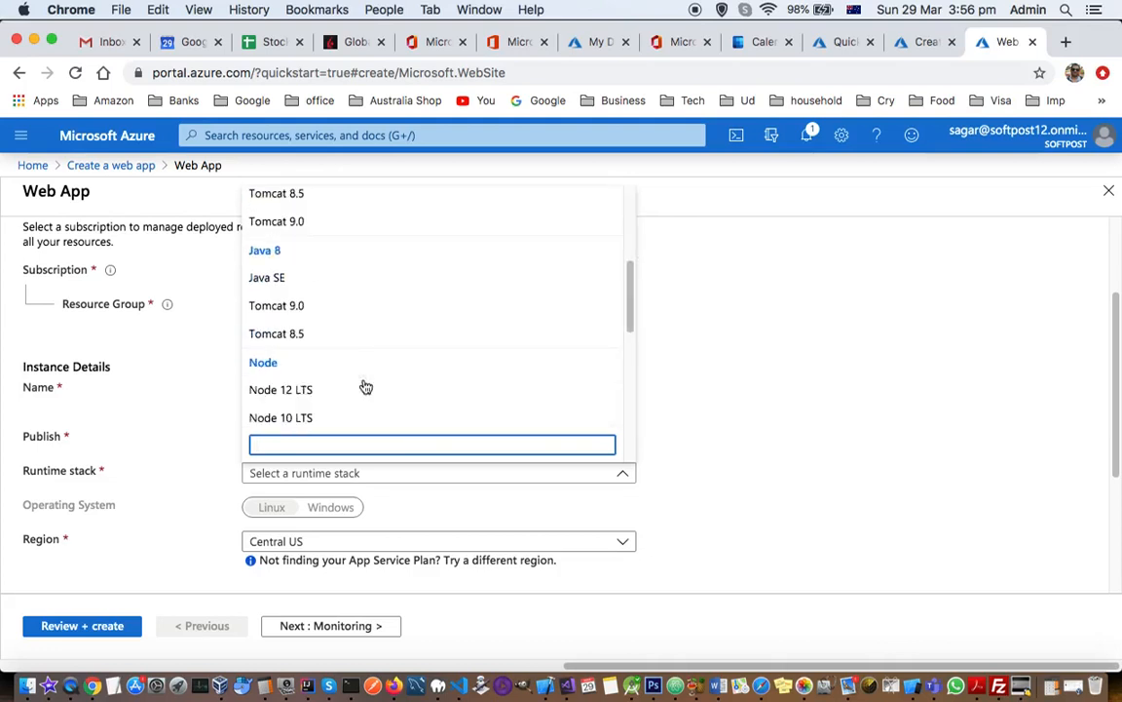
pyautogui.scroll(-3)
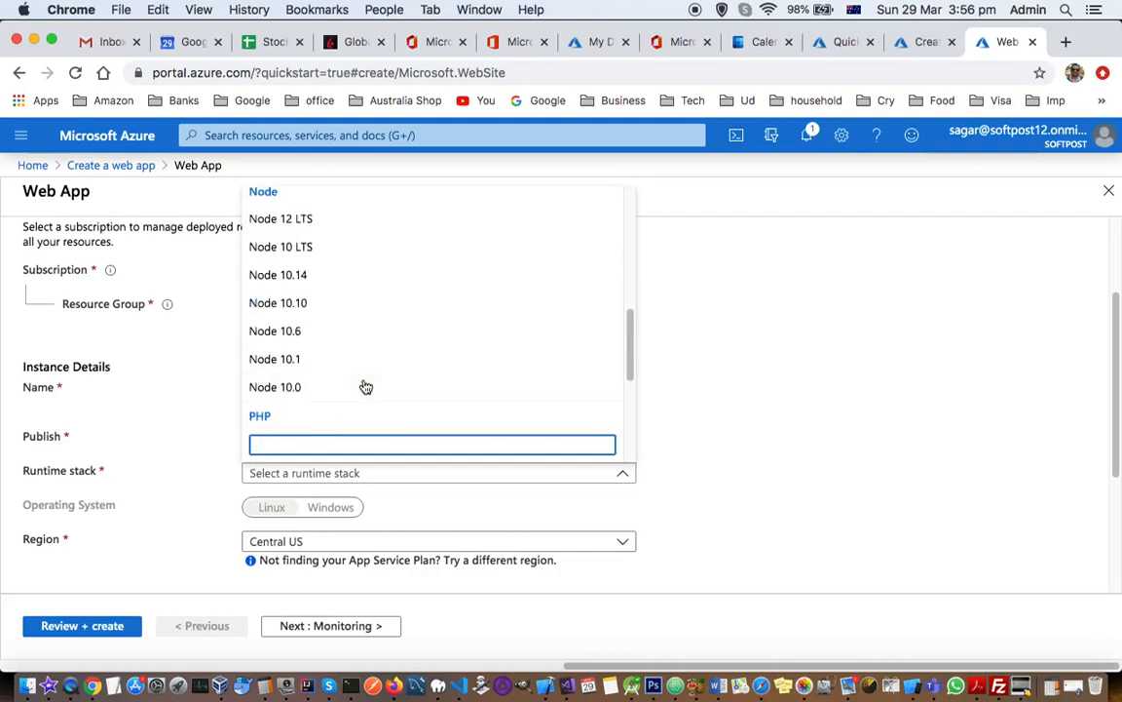
pyautogui.scroll(3)
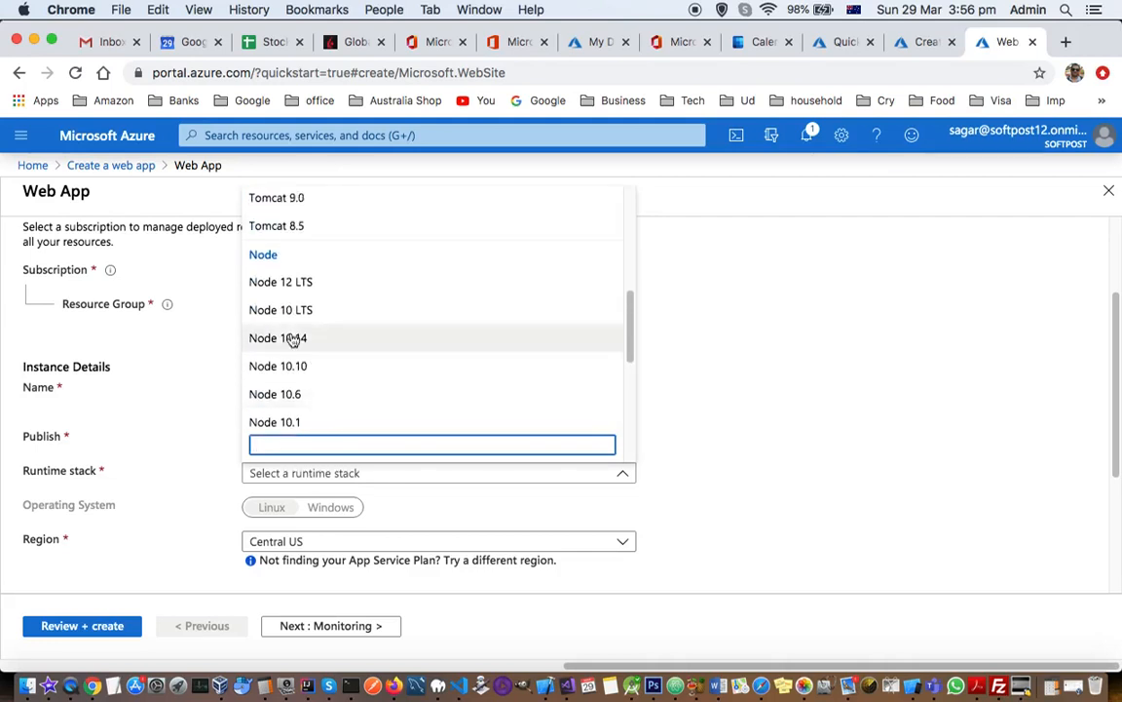
pyautogui.click(281, 282)
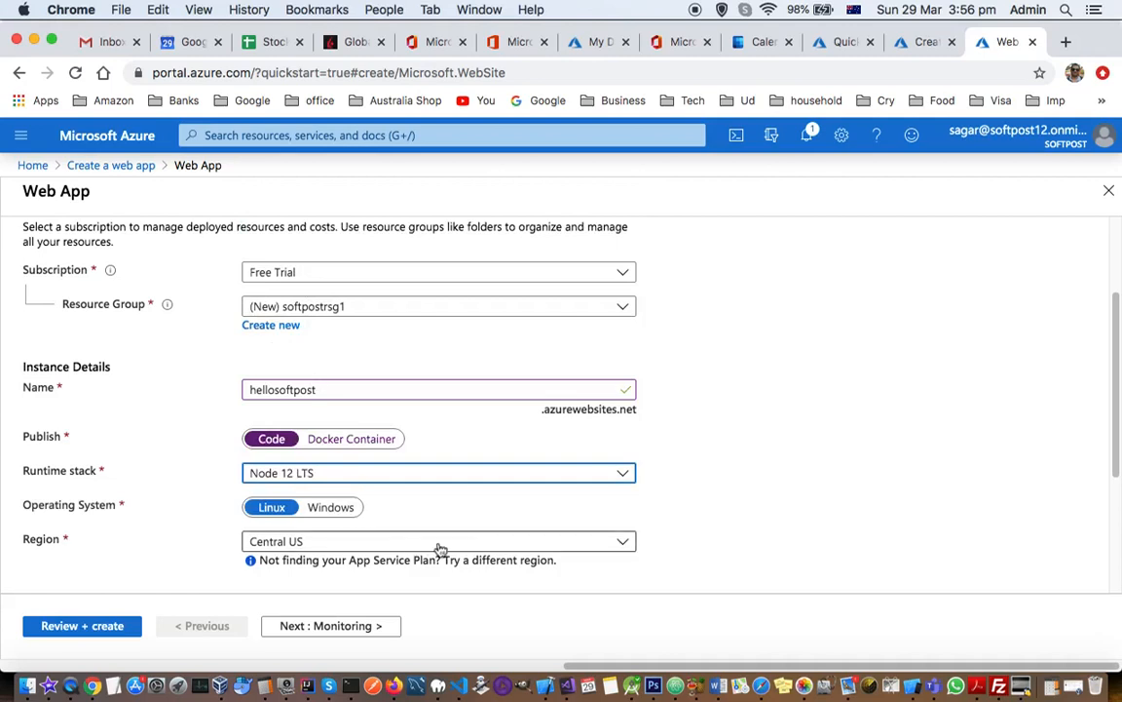
pyautogui.scroll(-3)
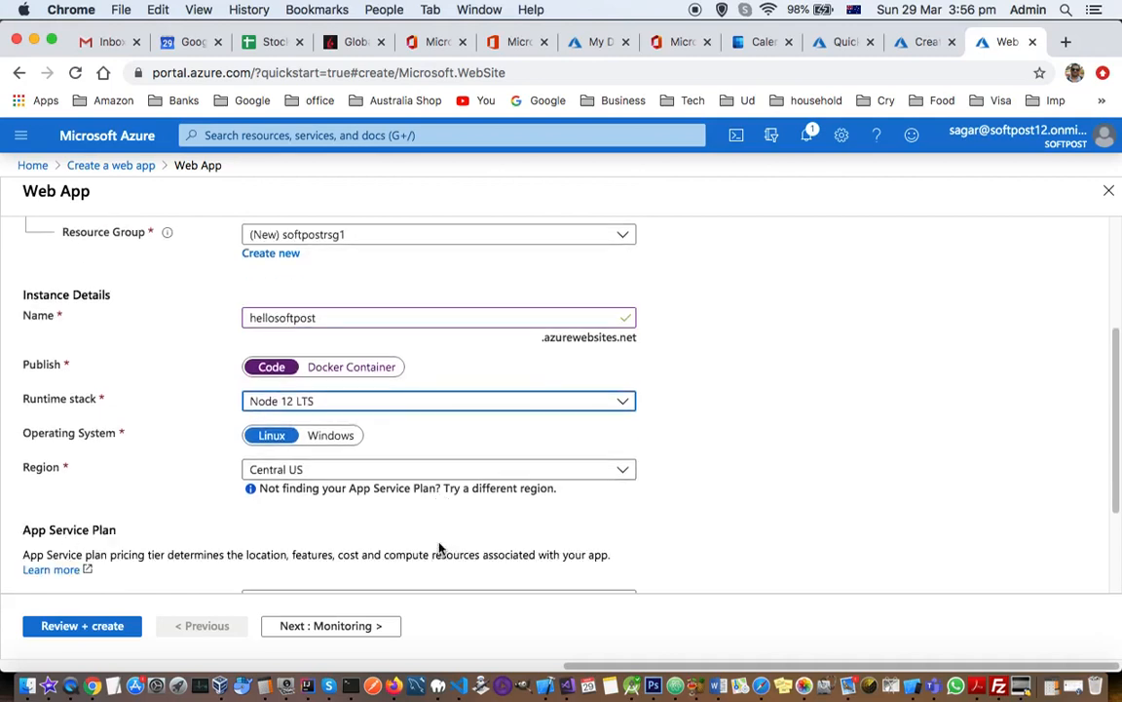
pyautogui.moveTo(312, 487)
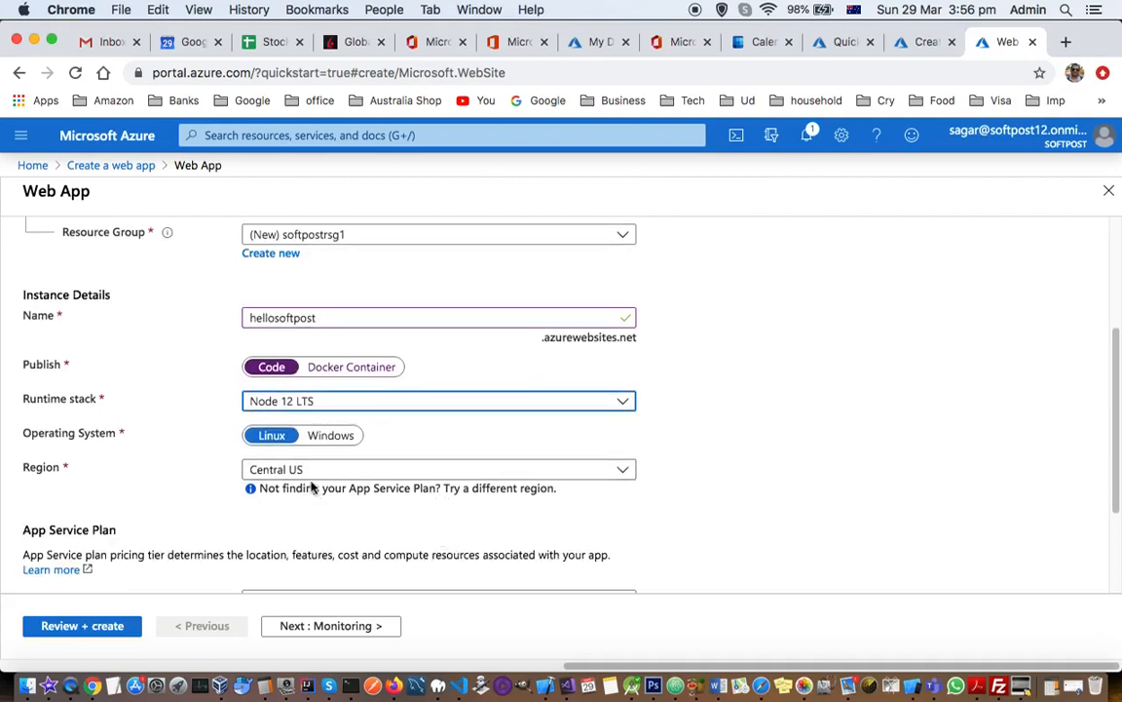
pyautogui.moveTo(331, 533)
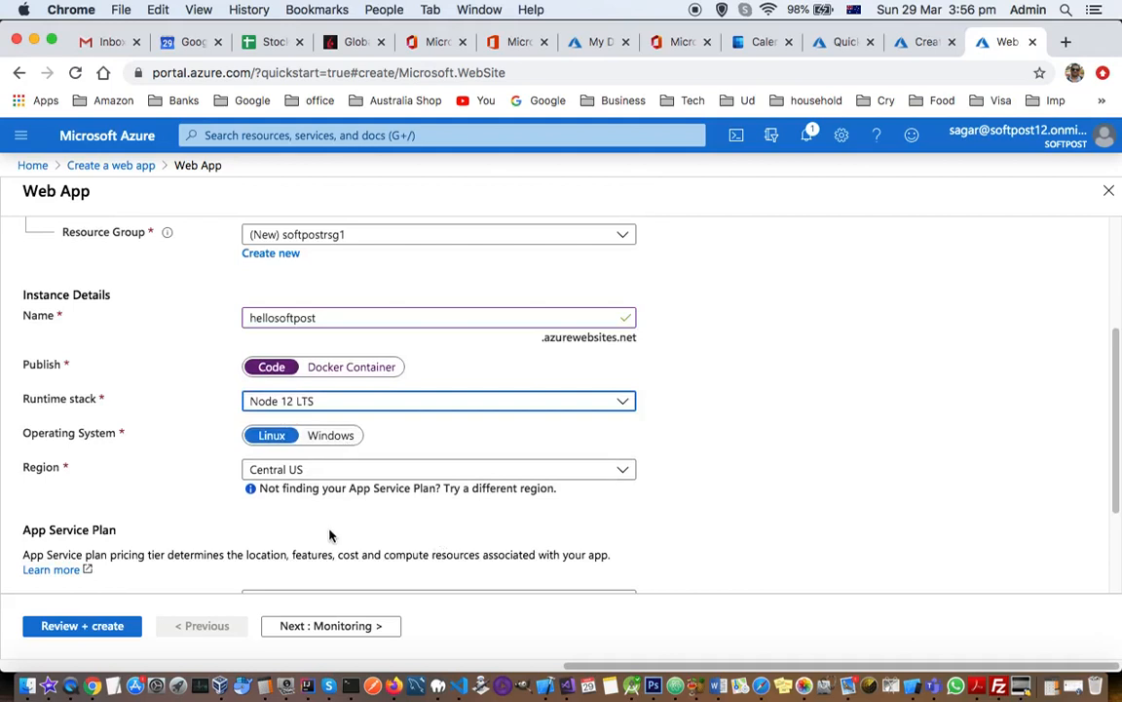
pyautogui.moveTo(399, 408)
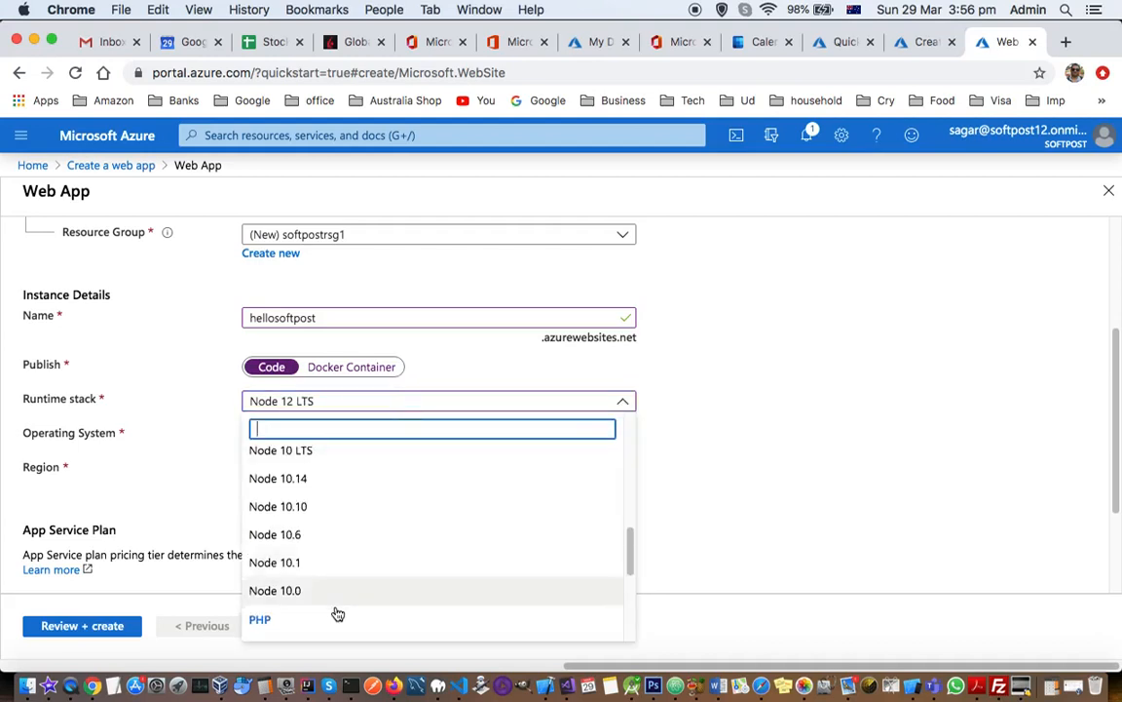
# - Switch the runtime stack from Node 12 LTS to PHP 7.3
pyautogui.scroll(-3)
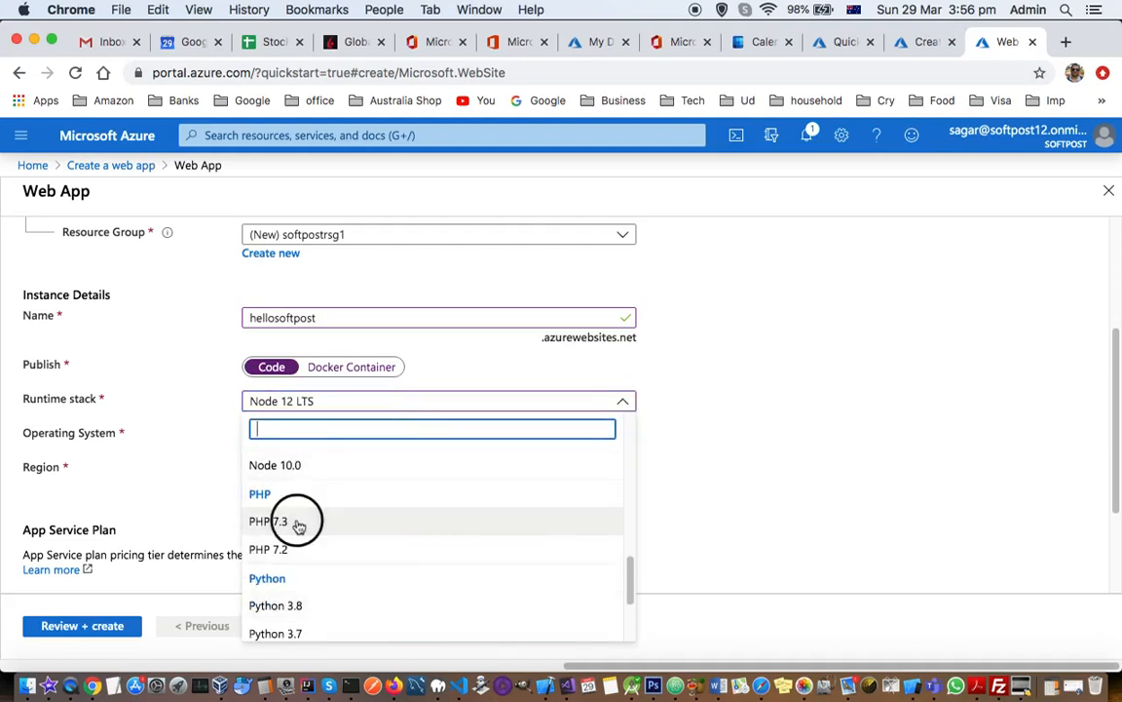
pyautogui.click(267, 520)
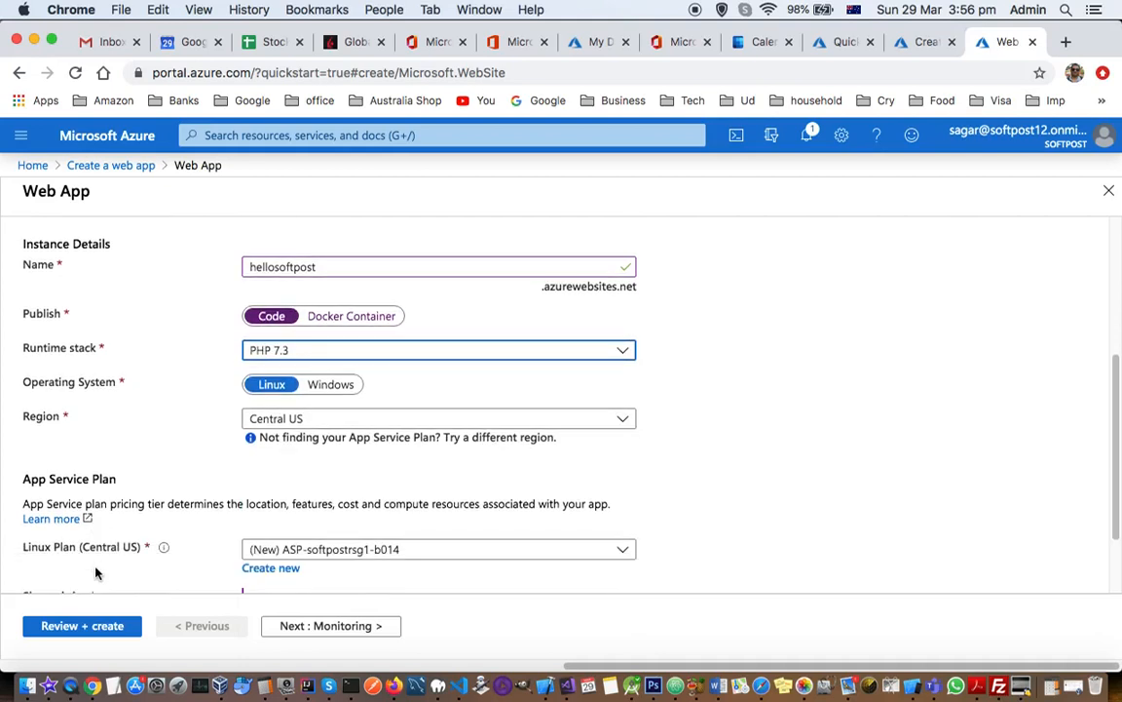
pyautogui.scroll(-3)
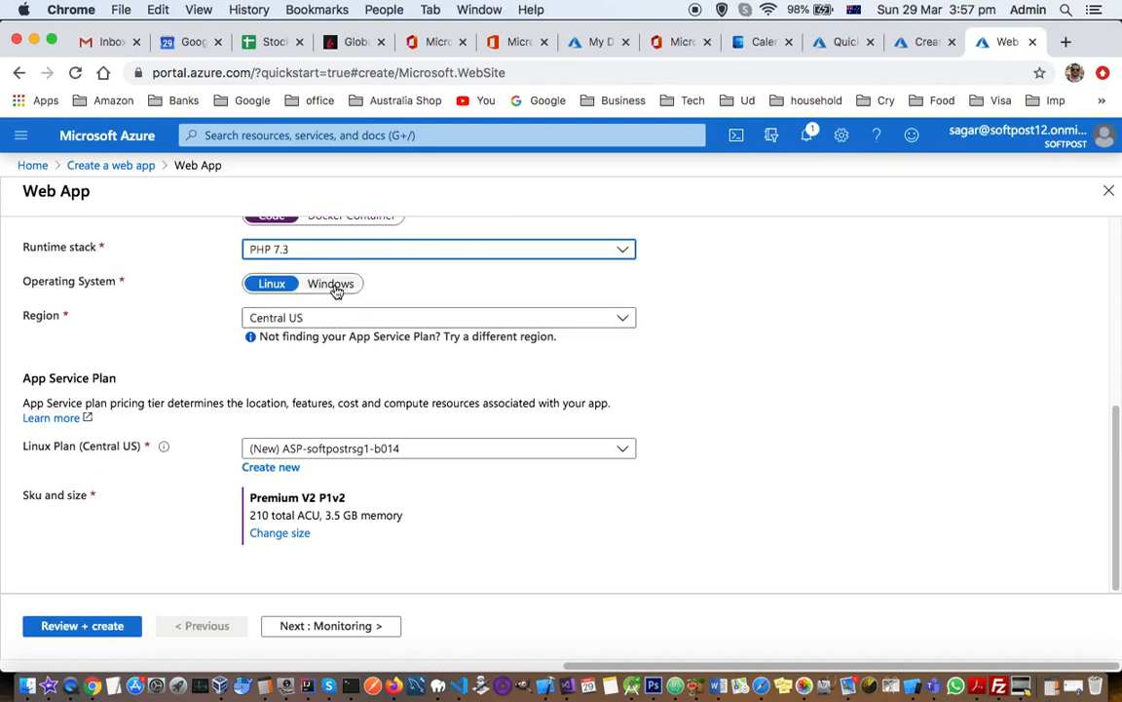
pyautogui.moveTo(382, 290)
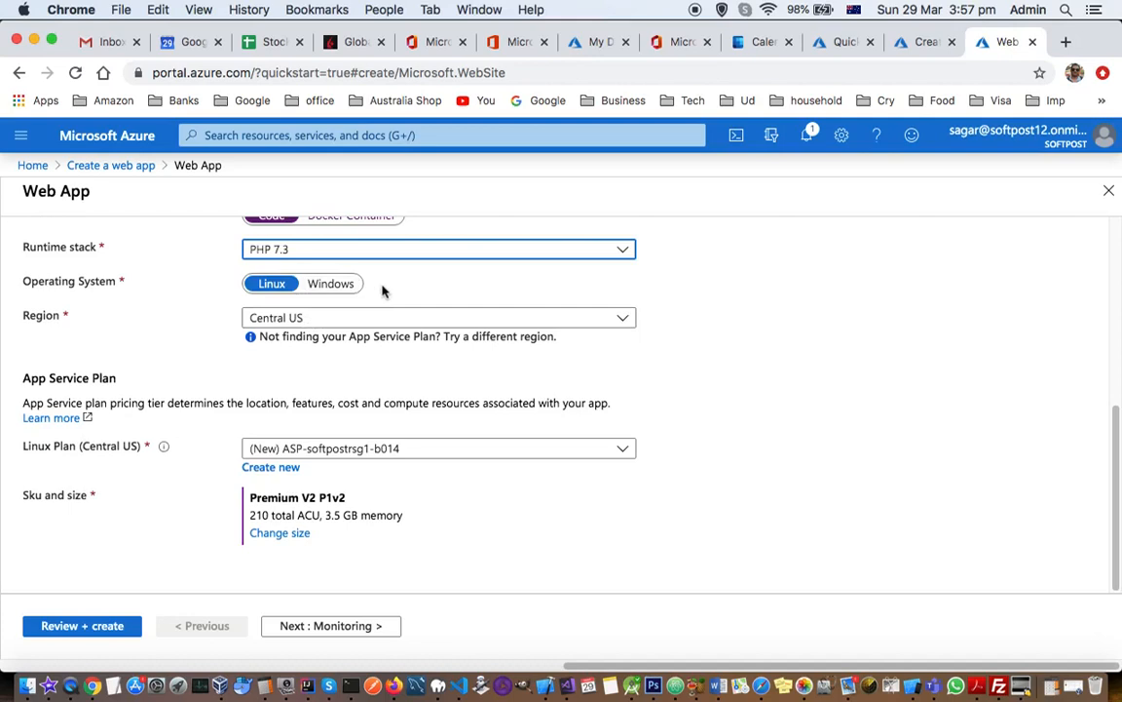
pyautogui.moveTo(519, 307)
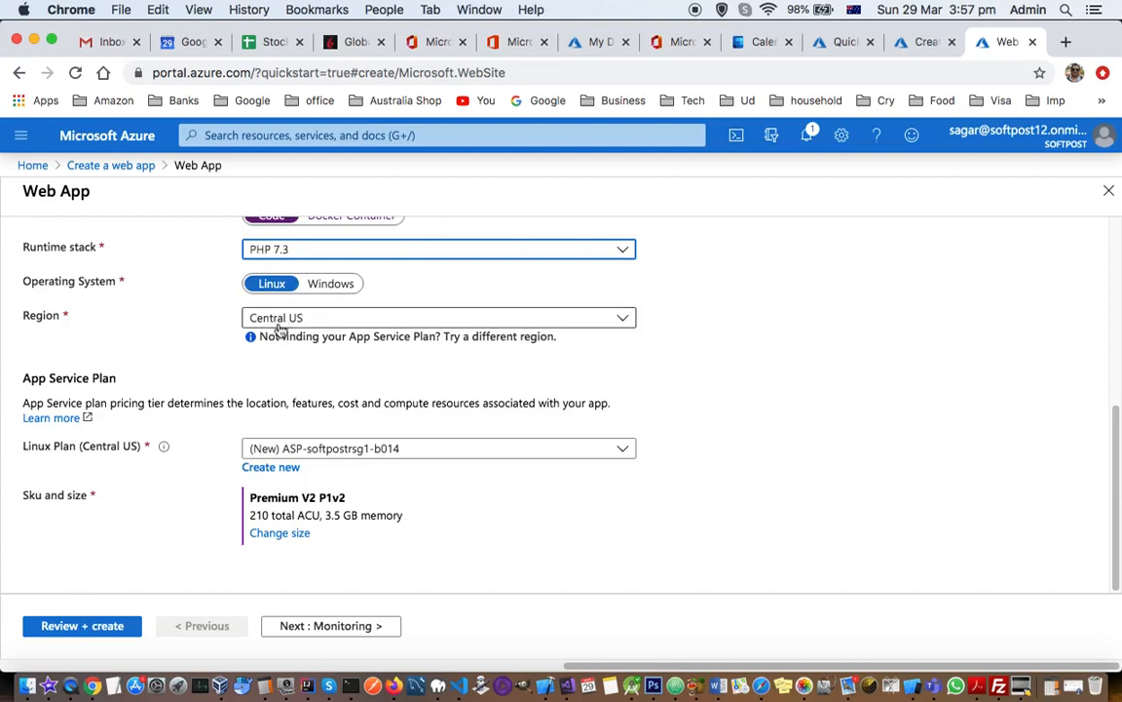
pyautogui.moveTo(348, 321)
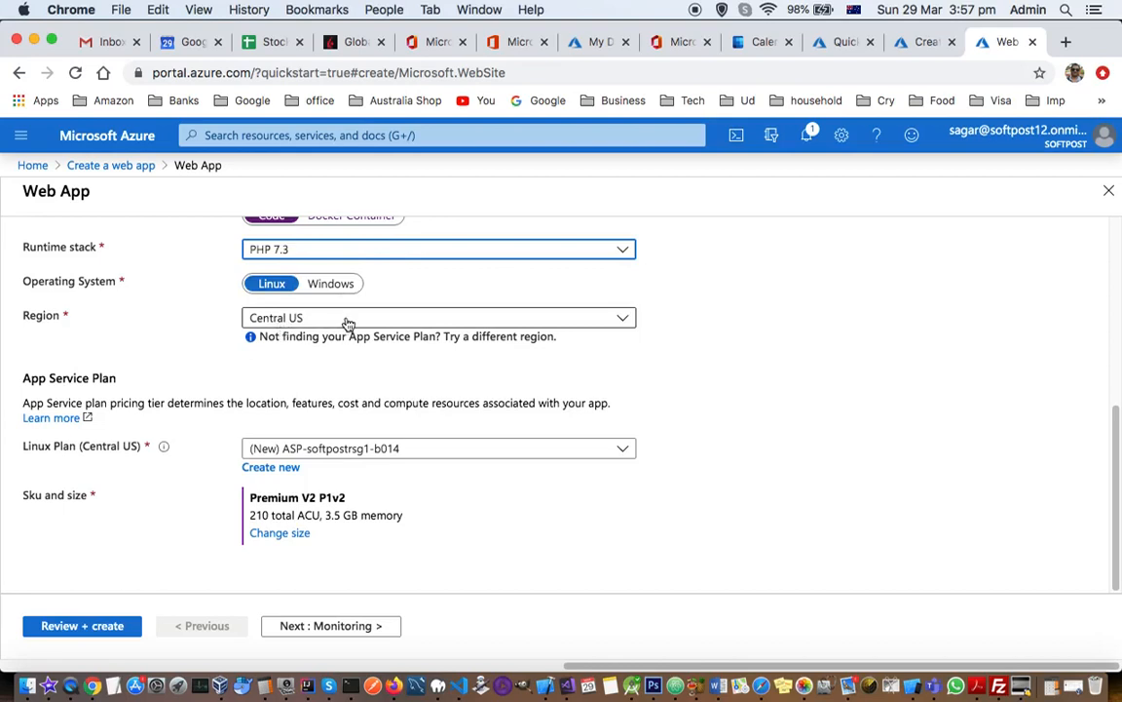
pyautogui.moveTo(515, 331)
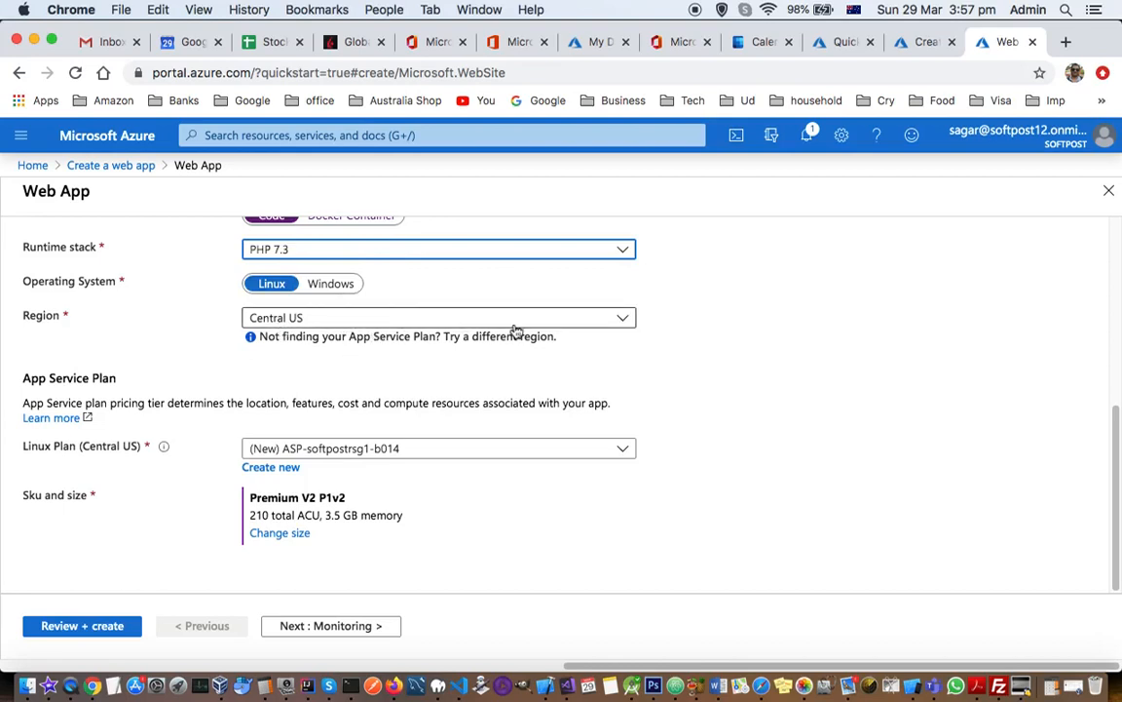
# - Set the web app's region to Australia East
pyautogui.click(438, 317)
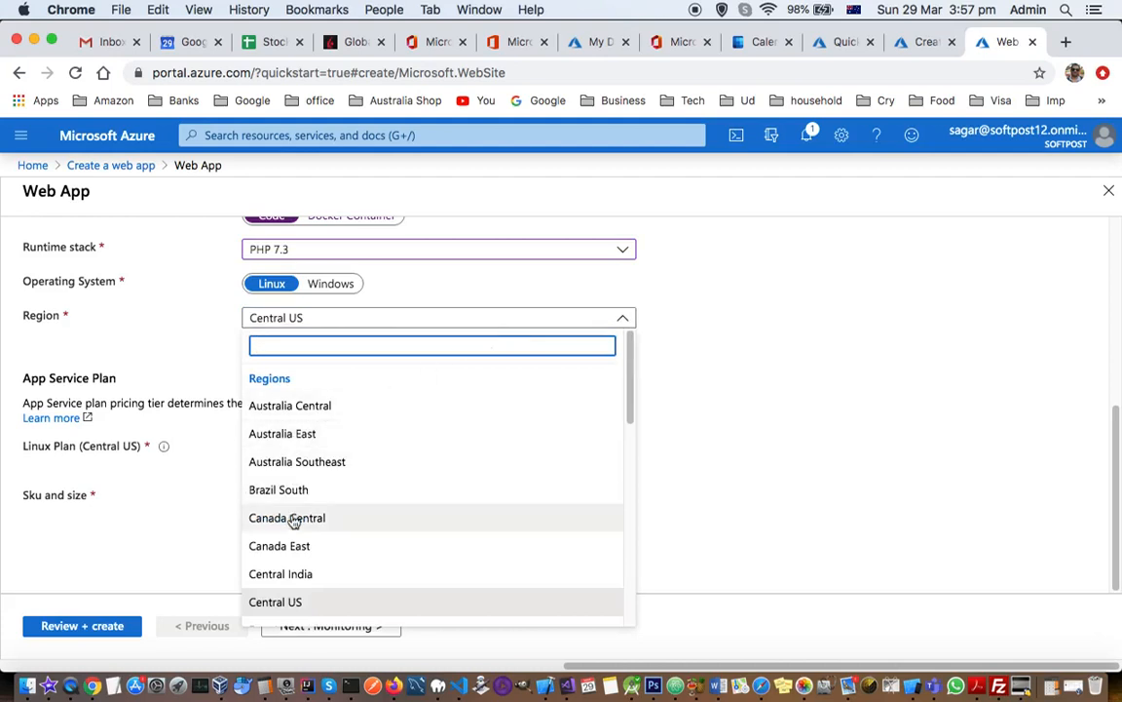
pyautogui.moveTo(320, 573)
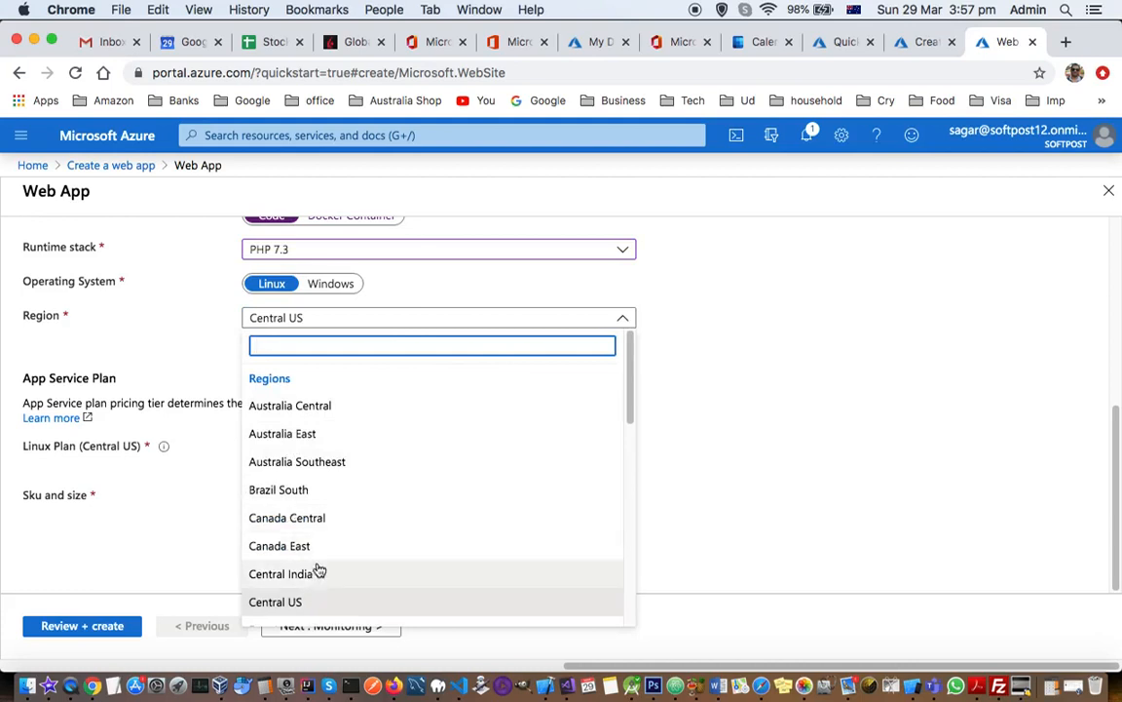
pyautogui.moveTo(307, 433)
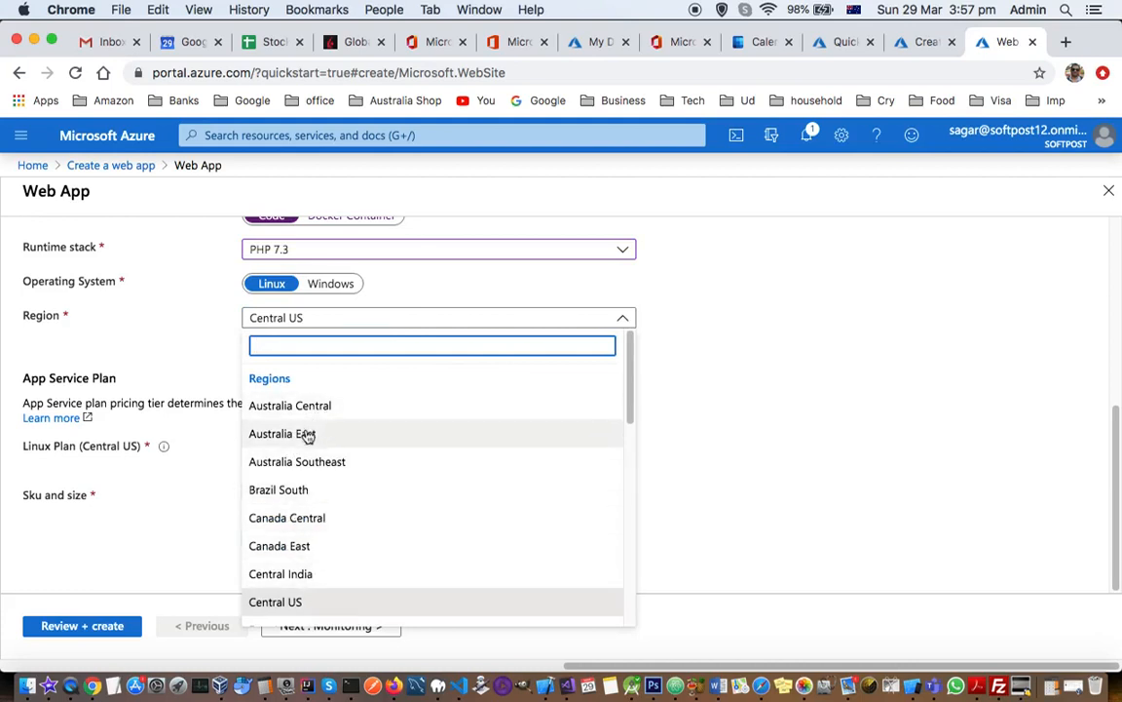
pyautogui.click(281, 434)
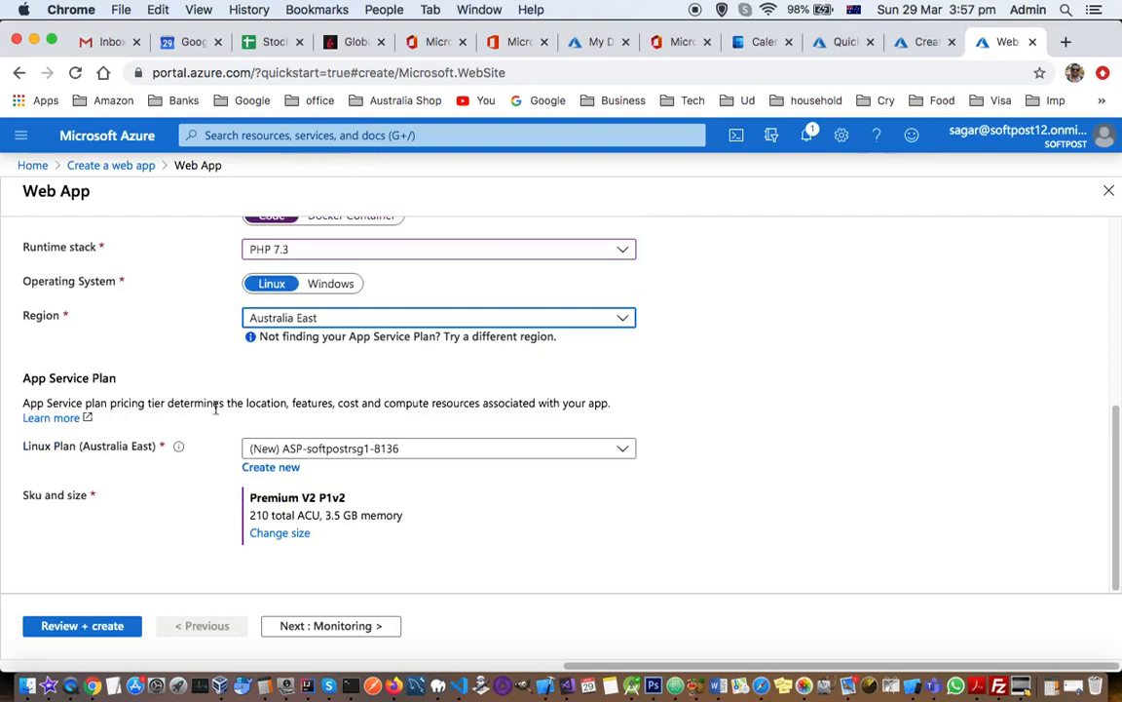
pyautogui.moveTo(410, 434)
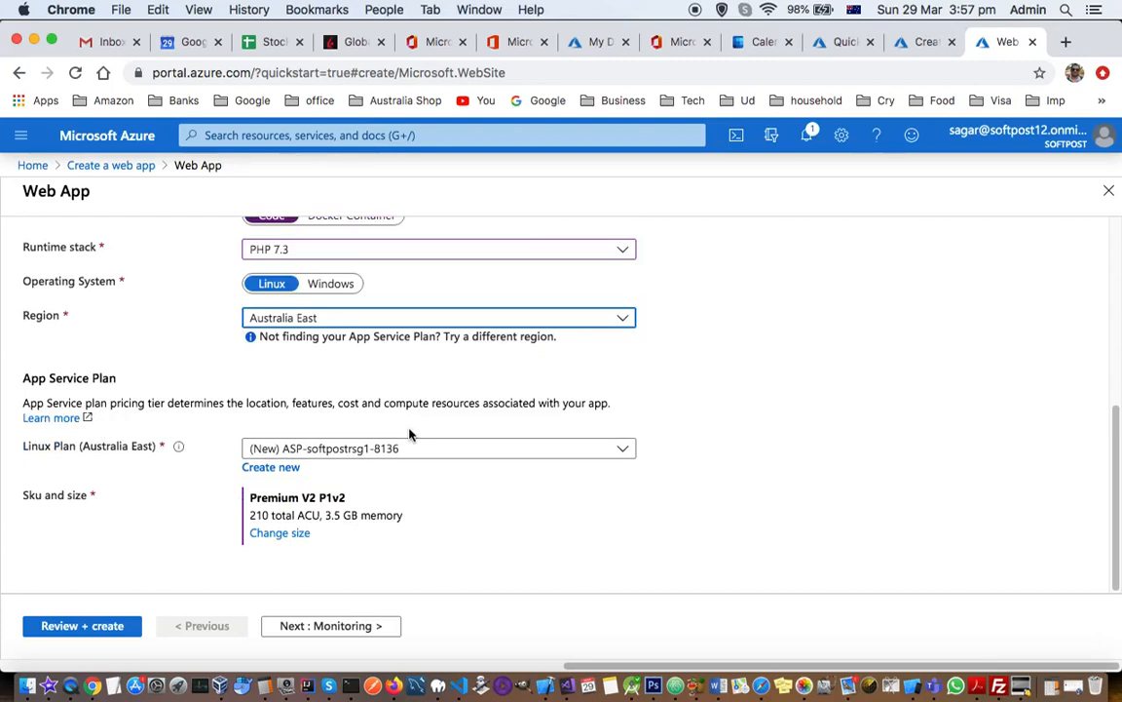
pyautogui.moveTo(144, 498)
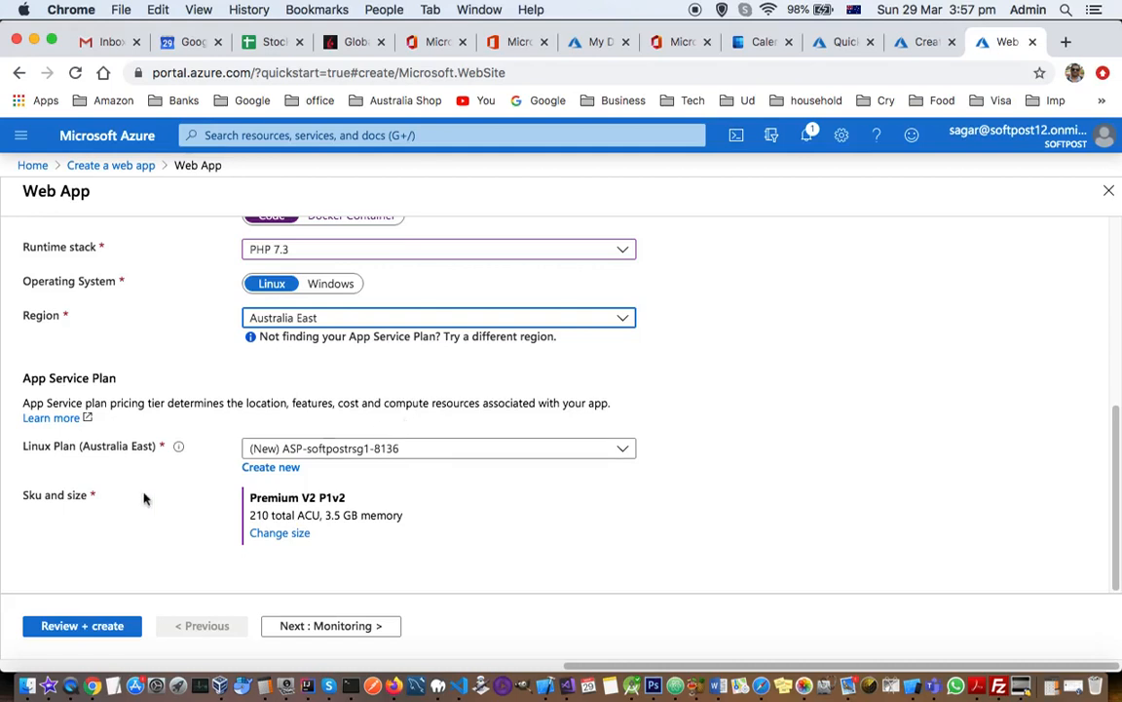
pyautogui.moveTo(353, 327)
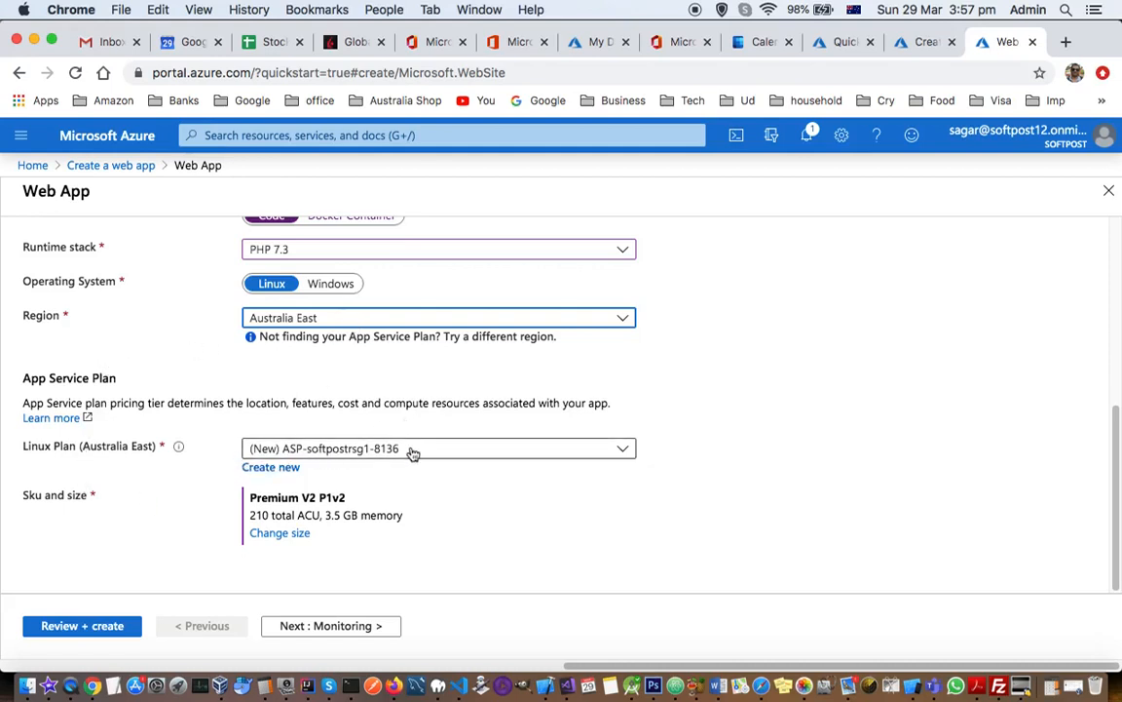
pyautogui.moveTo(395, 455)
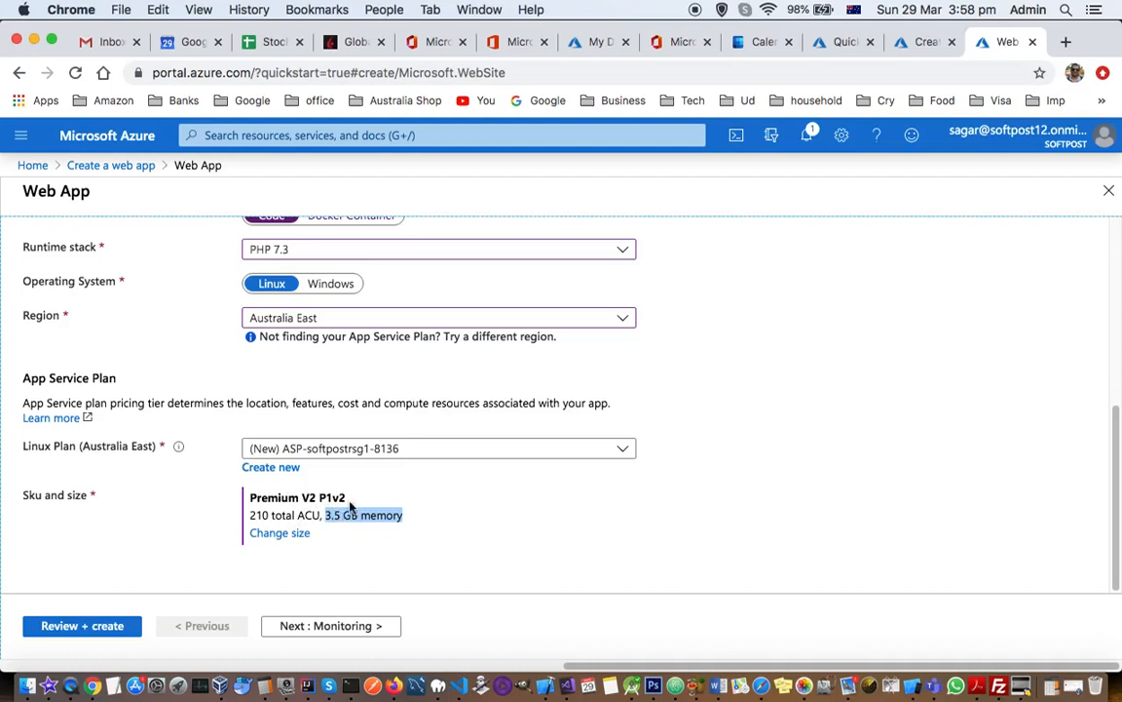
pyautogui.moveTo(88, 507)
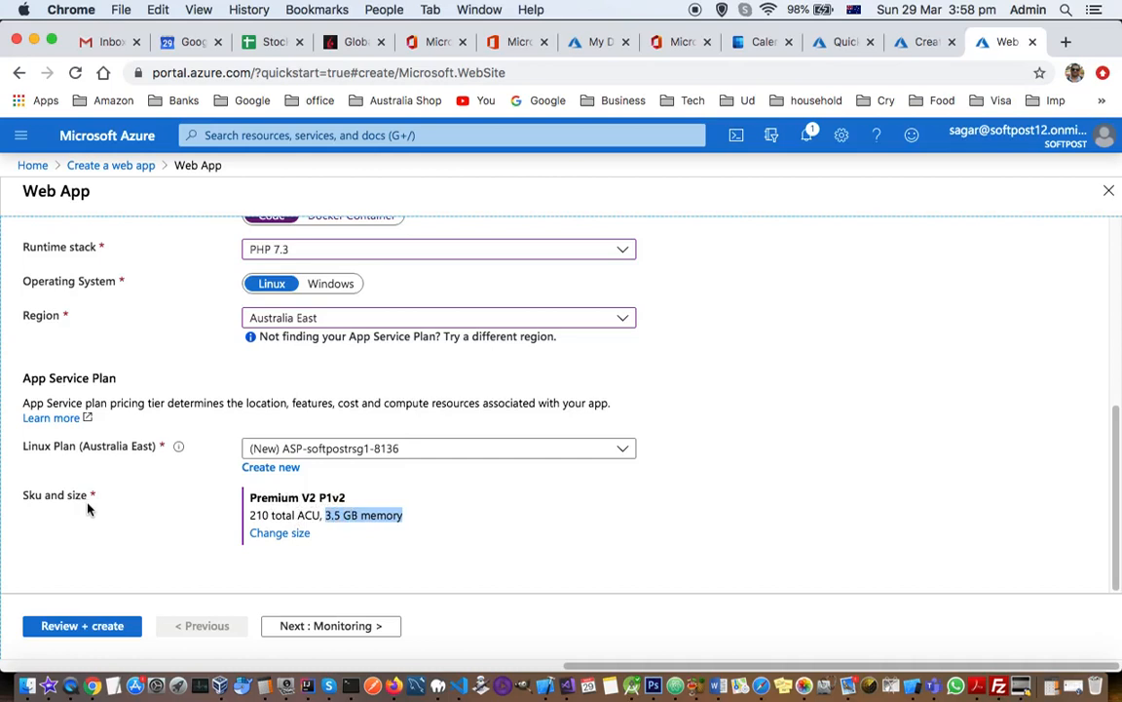
pyautogui.moveTo(658, 541)
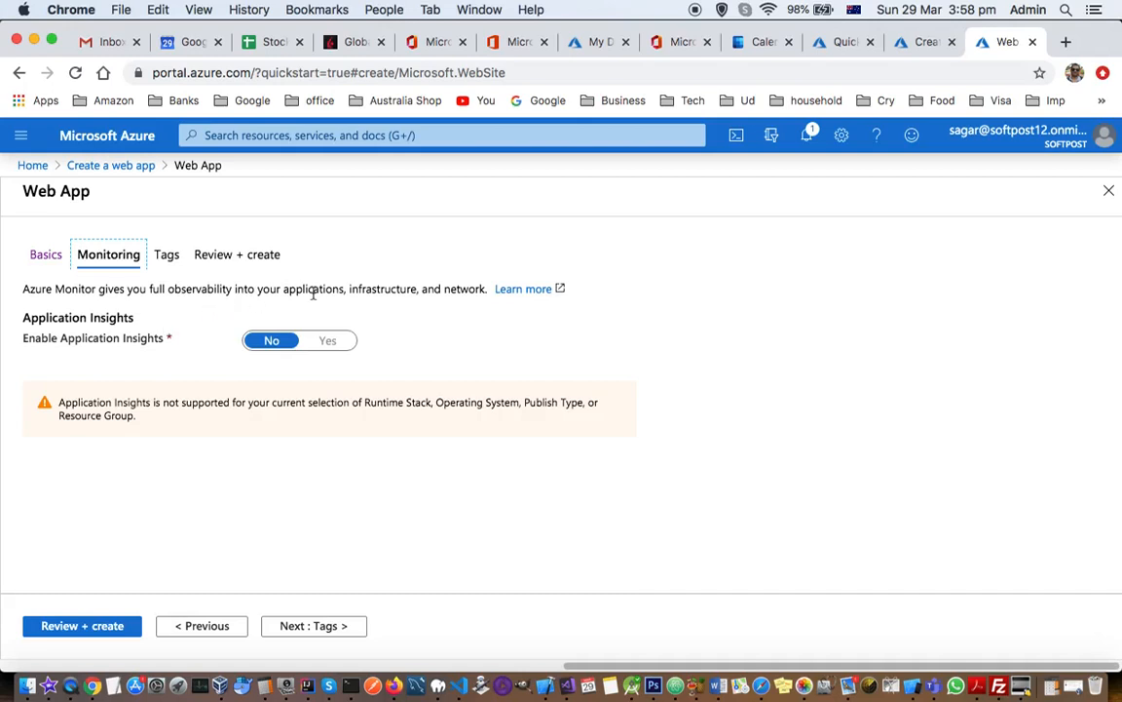
pyautogui.moveTo(317, 350)
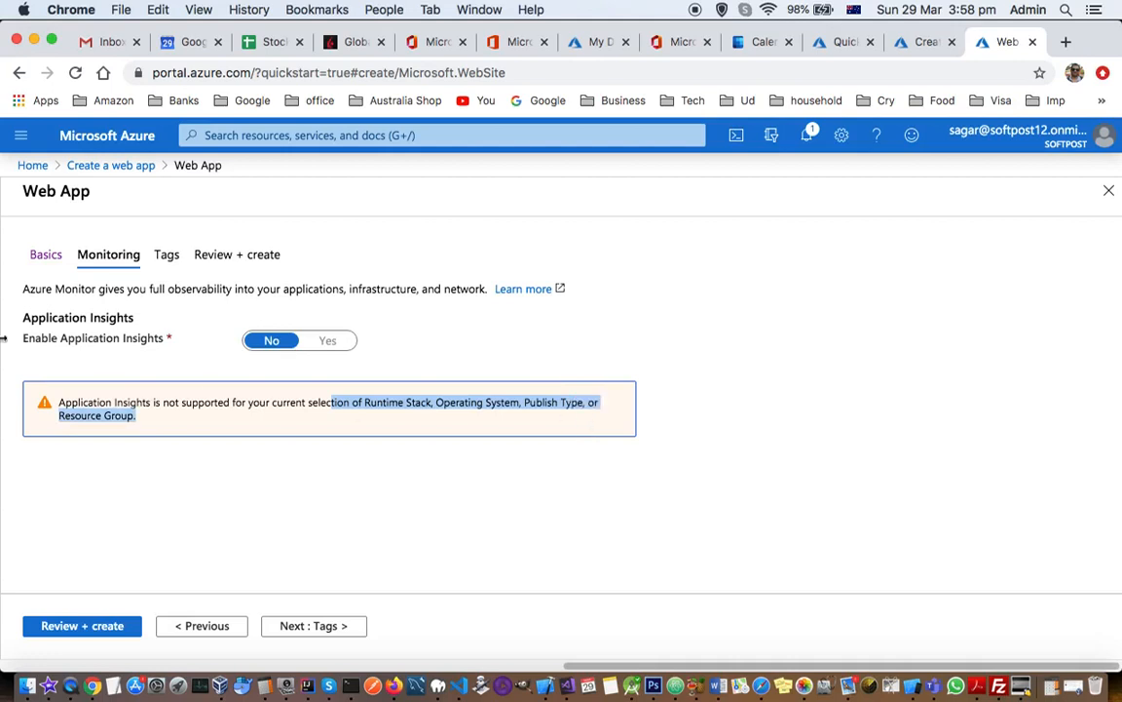
# - Skip Monitoring with Application Insights off and go to the Tags step
pyautogui.click(166, 254)
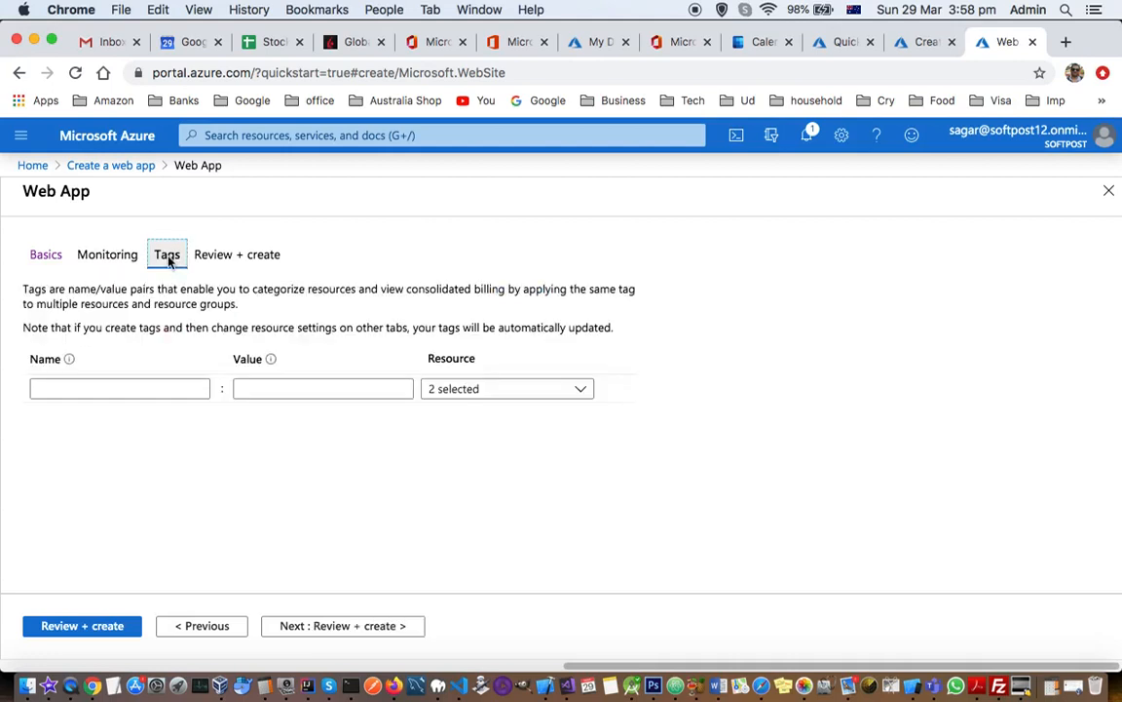
pyautogui.moveTo(305, 323)
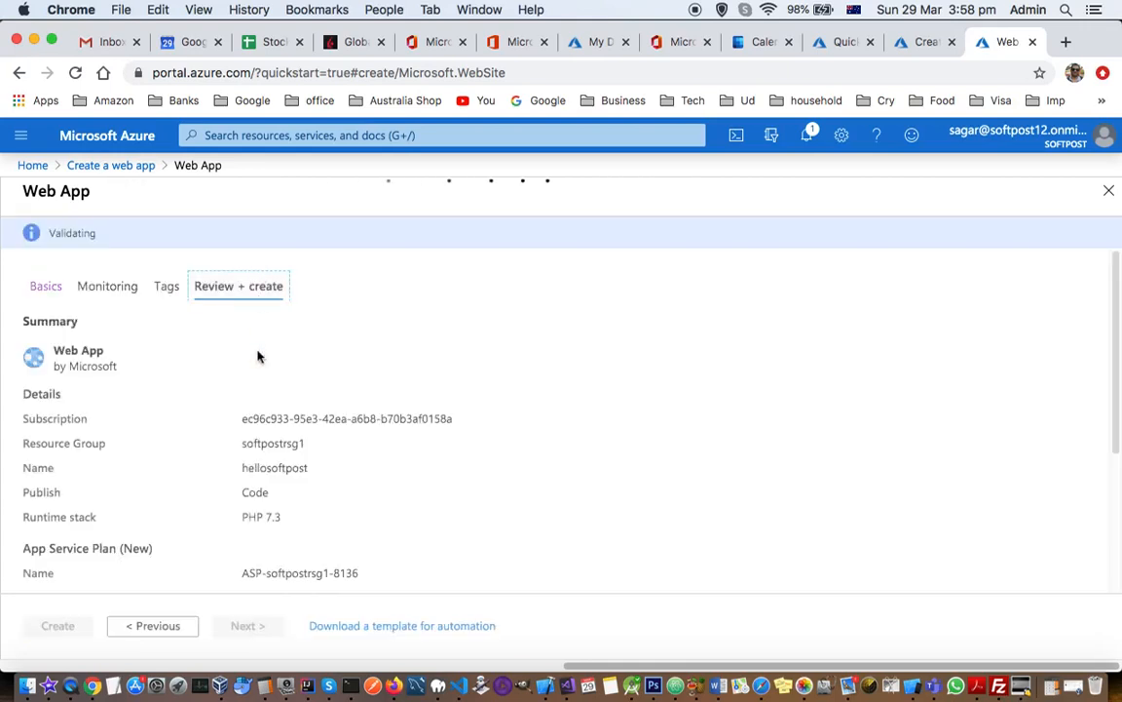
pyautogui.moveTo(380, 579)
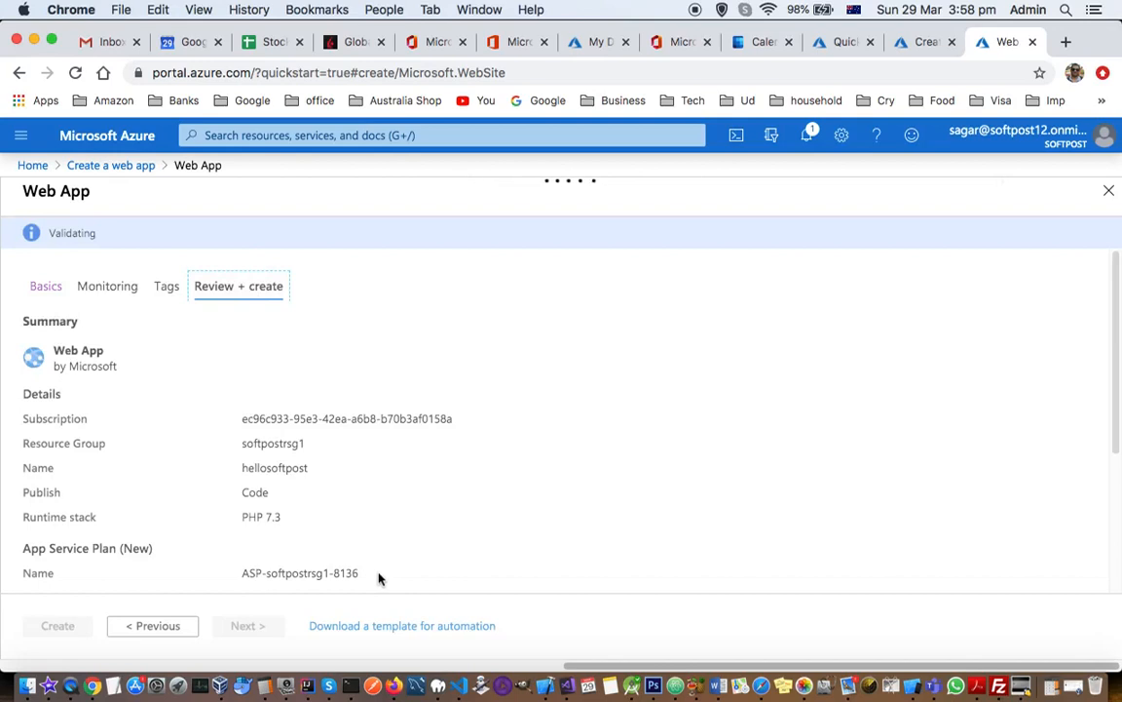
pyautogui.moveTo(335, 478)
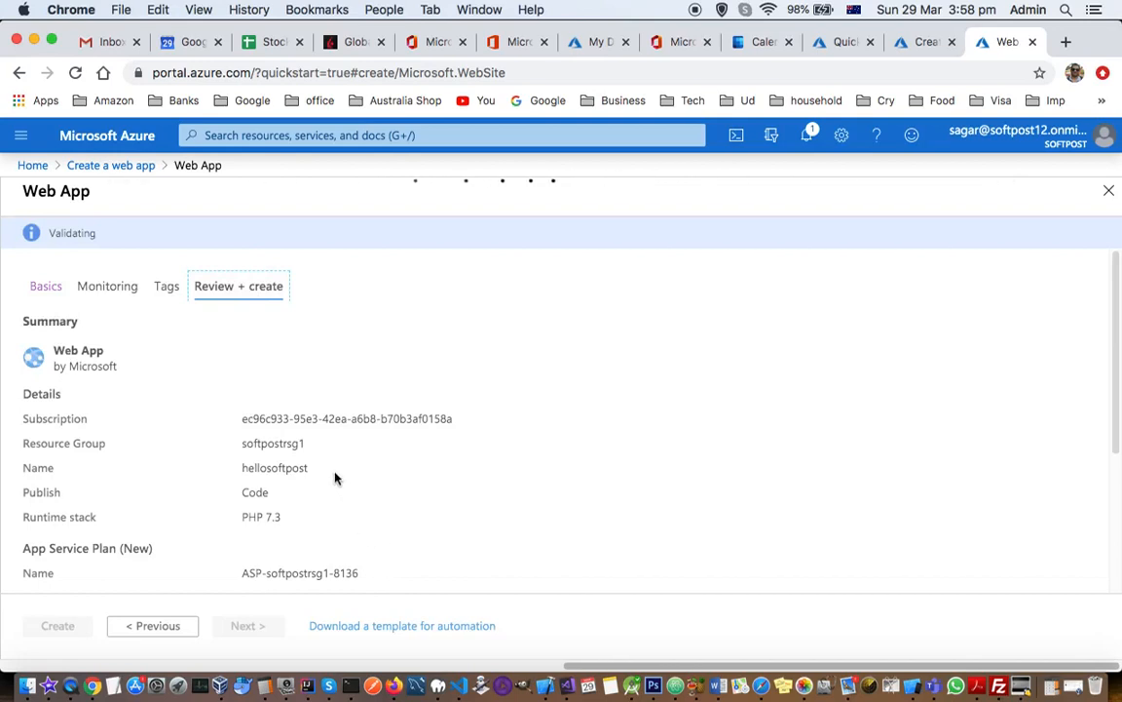
pyautogui.moveTo(270, 456)
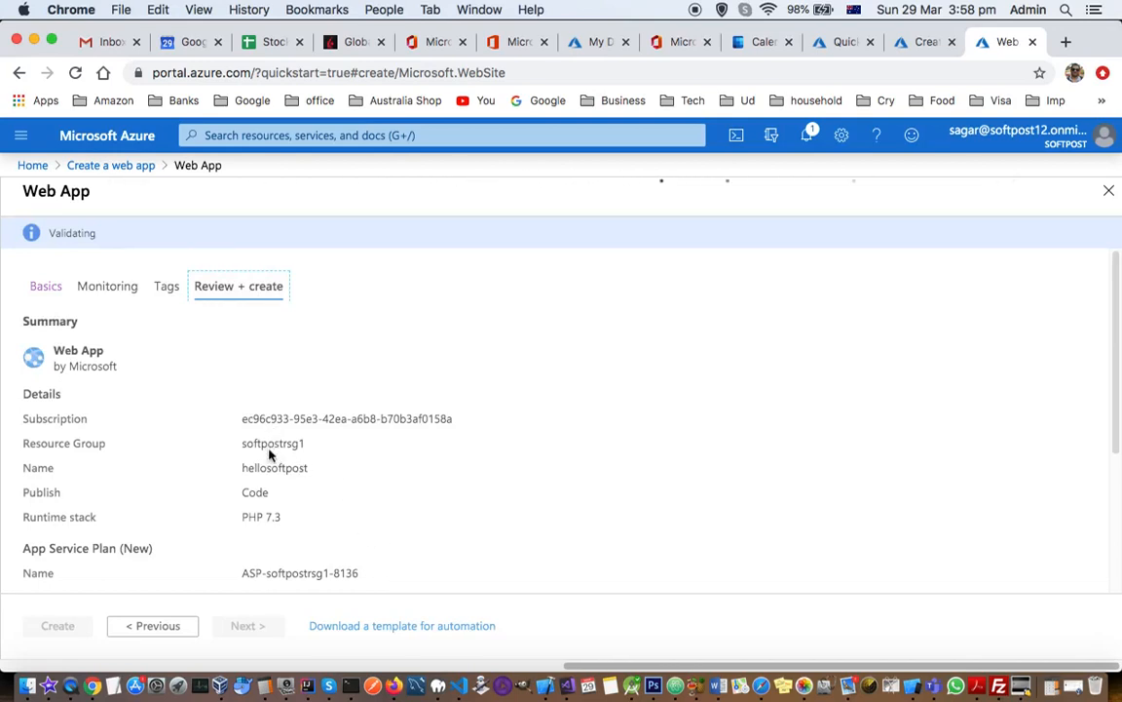
pyautogui.moveTo(273, 540)
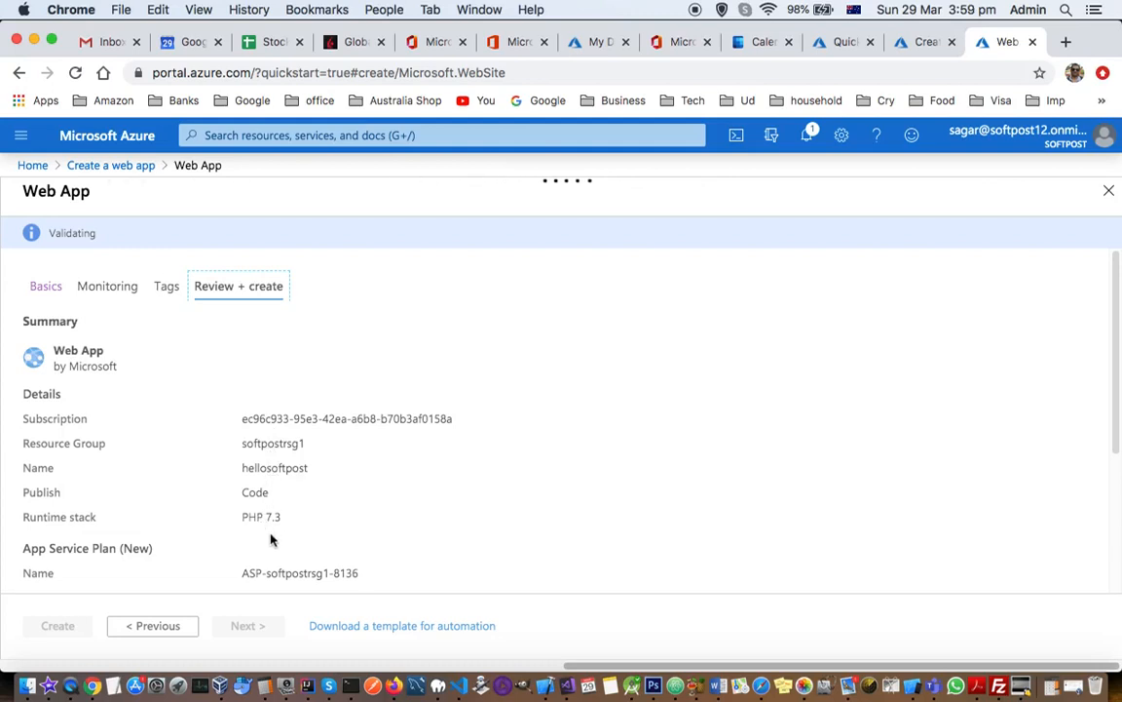
pyautogui.moveTo(455, 556)
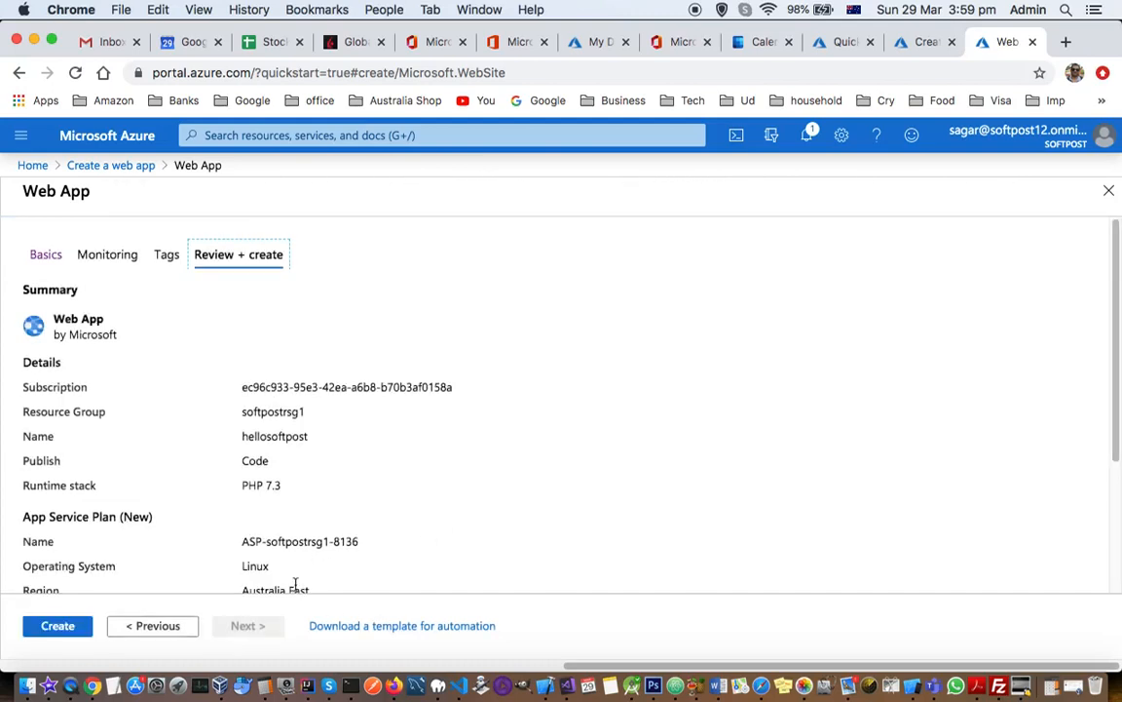
# - Review the validated PHP 7.3 Australia East summary and submit the web app for creation
pyautogui.scroll(-3)
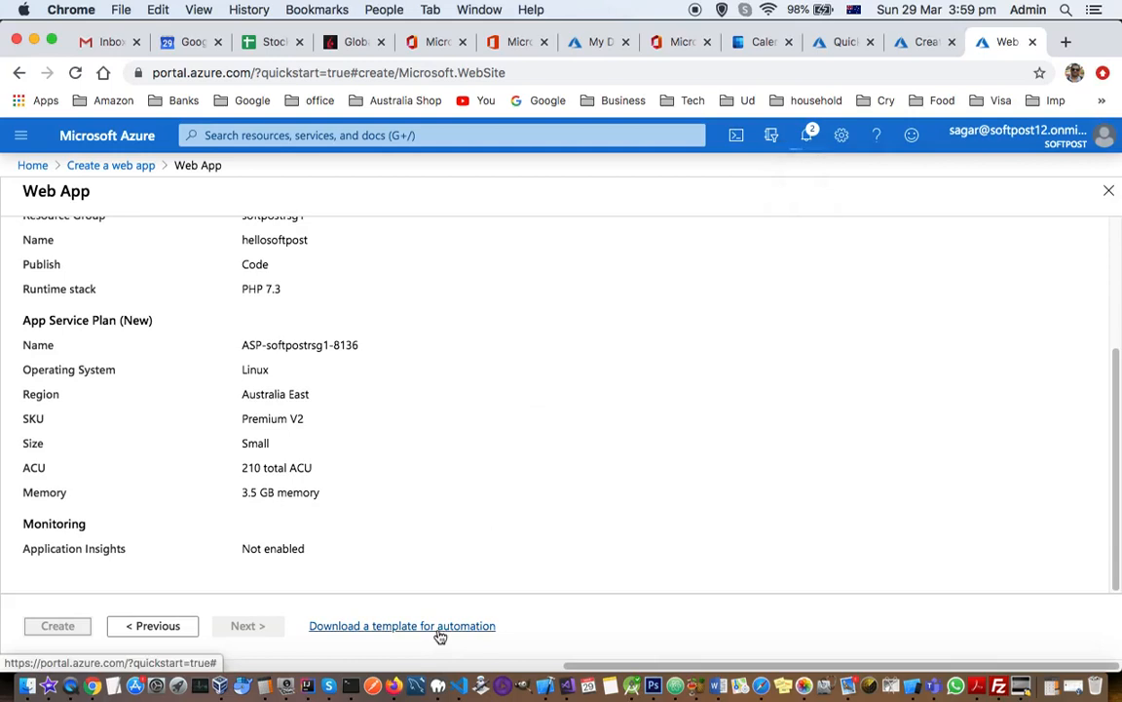
pyautogui.click(57, 626)
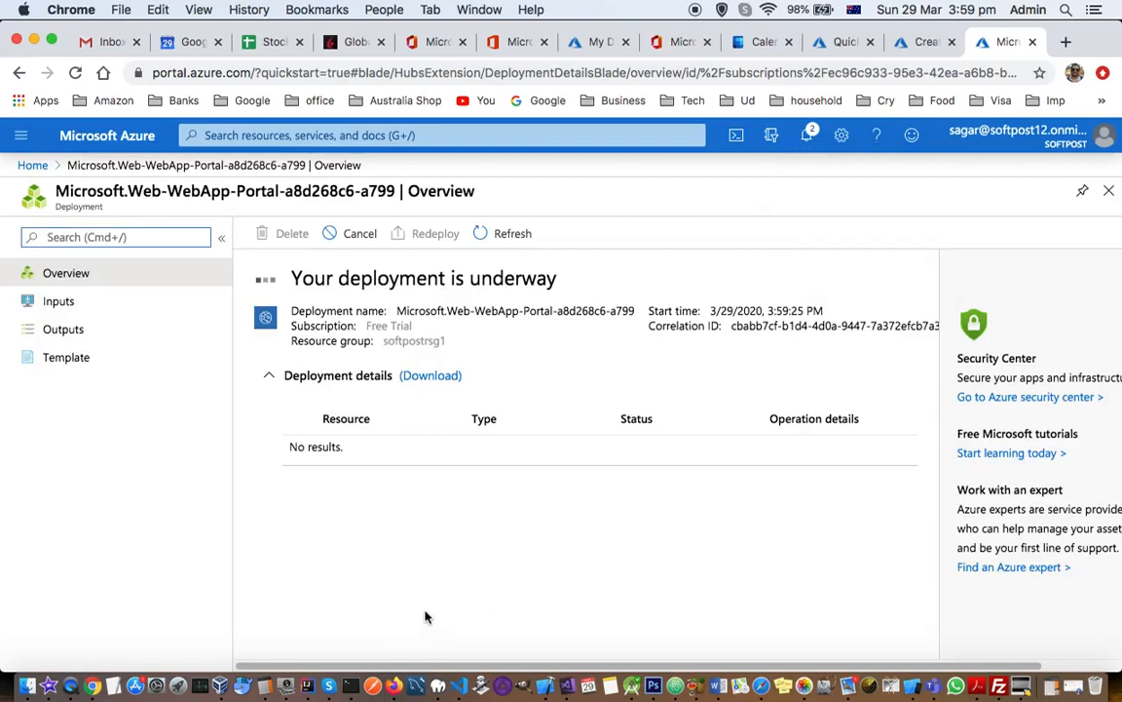
pyautogui.moveTo(375, 493)
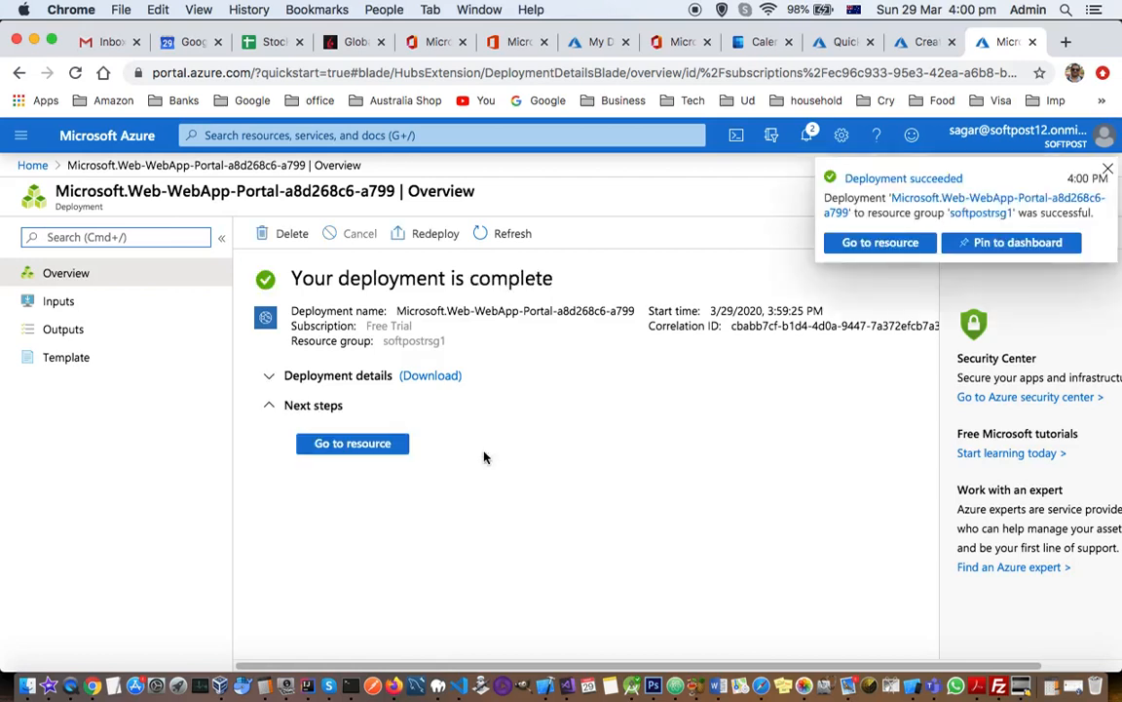
pyautogui.moveTo(476, 452)
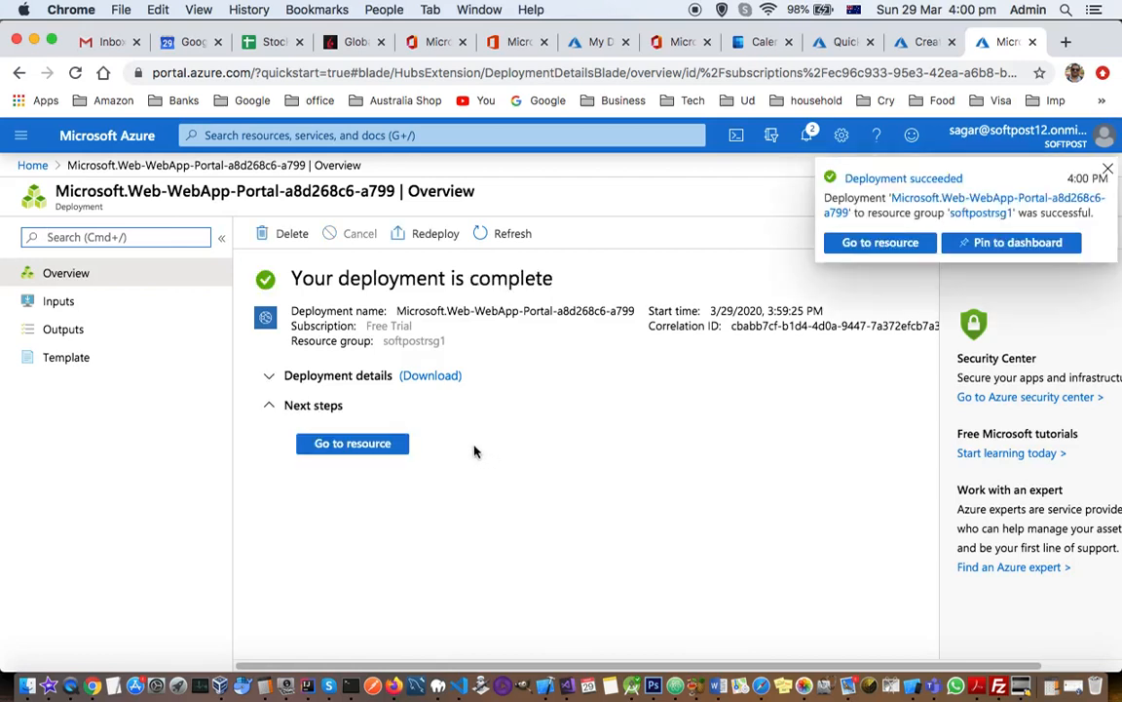
# - Dismiss the deployment succeeded notification and go to the new hellosoftpost resource
pyautogui.click(338, 375)
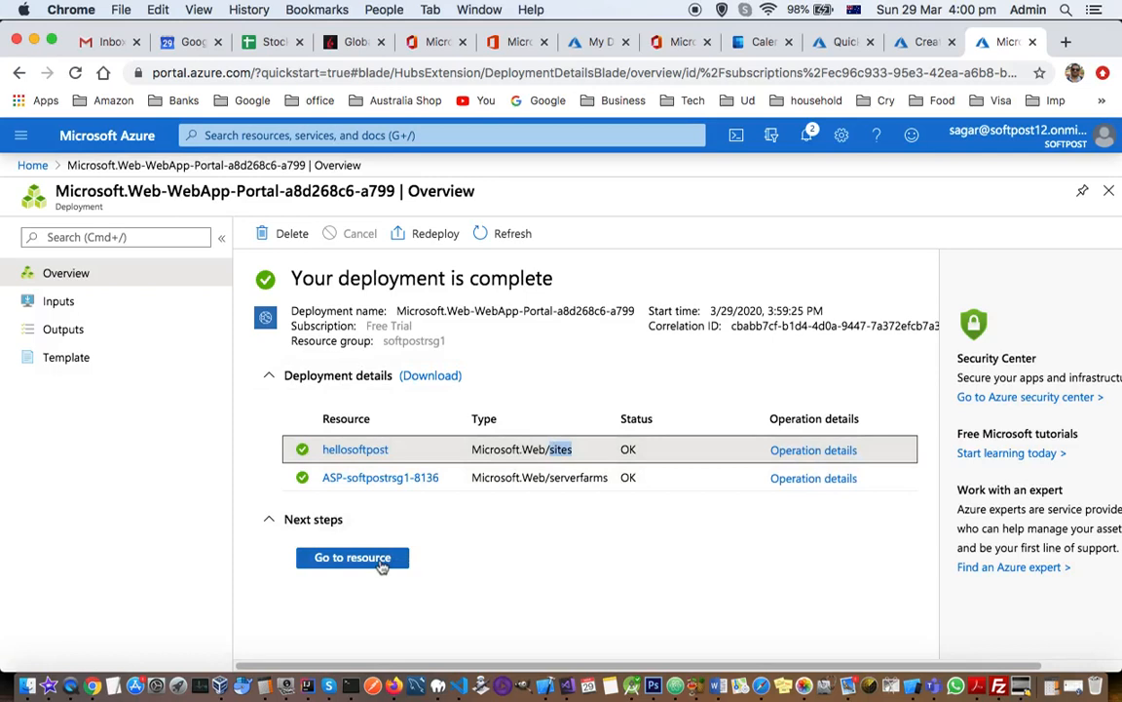
pyautogui.click(351, 557)
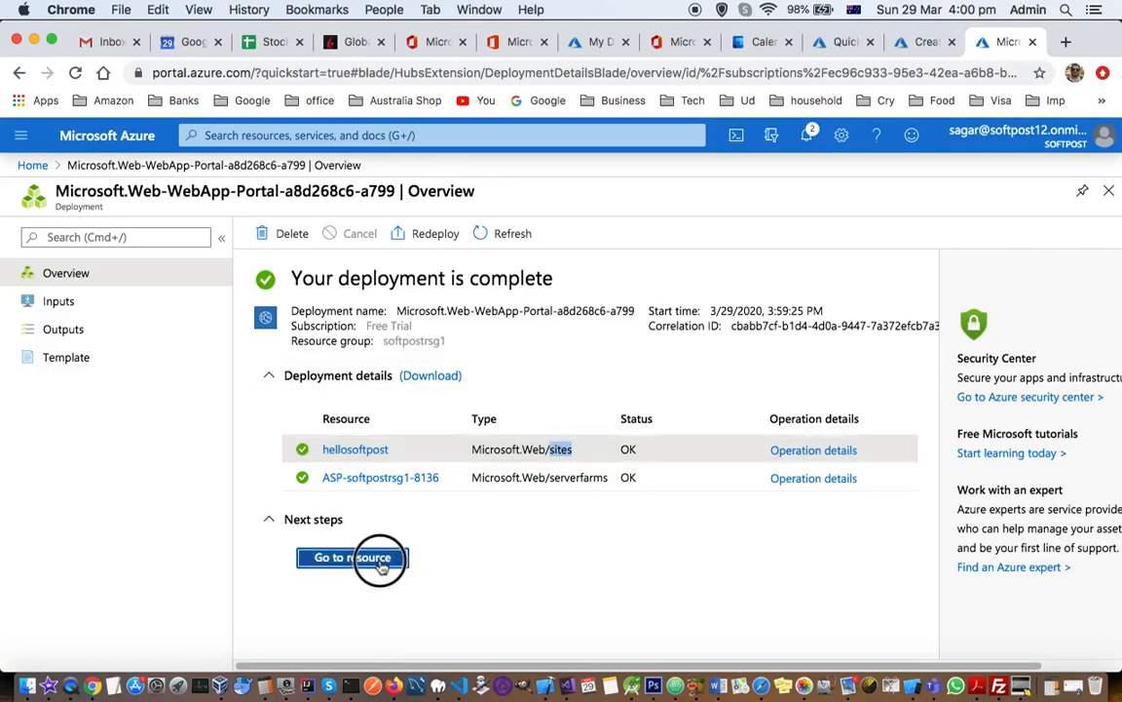
pyautogui.click(351, 557)
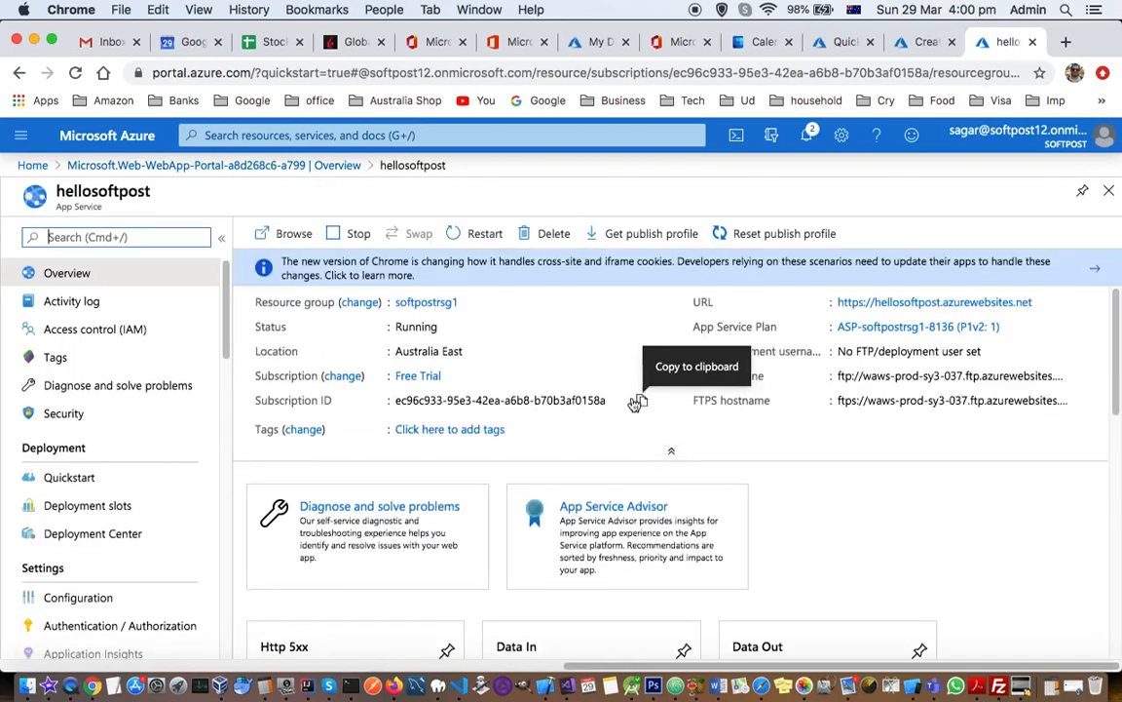
pyautogui.moveTo(853, 468)
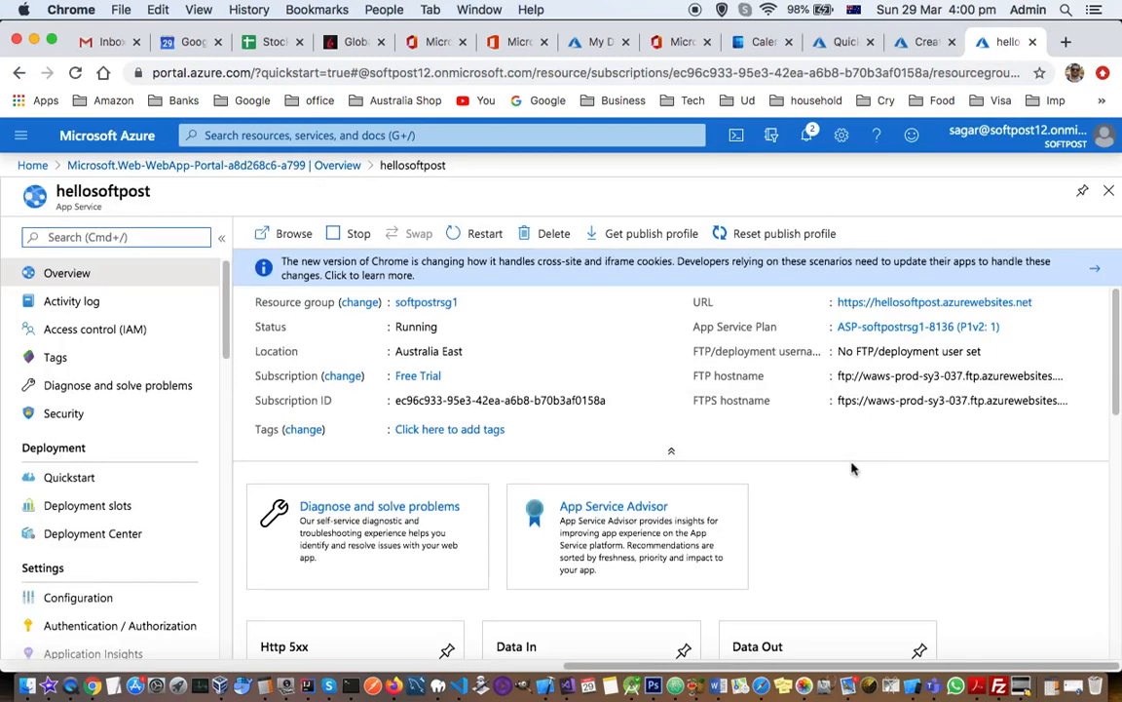
pyautogui.moveTo(502, 356)
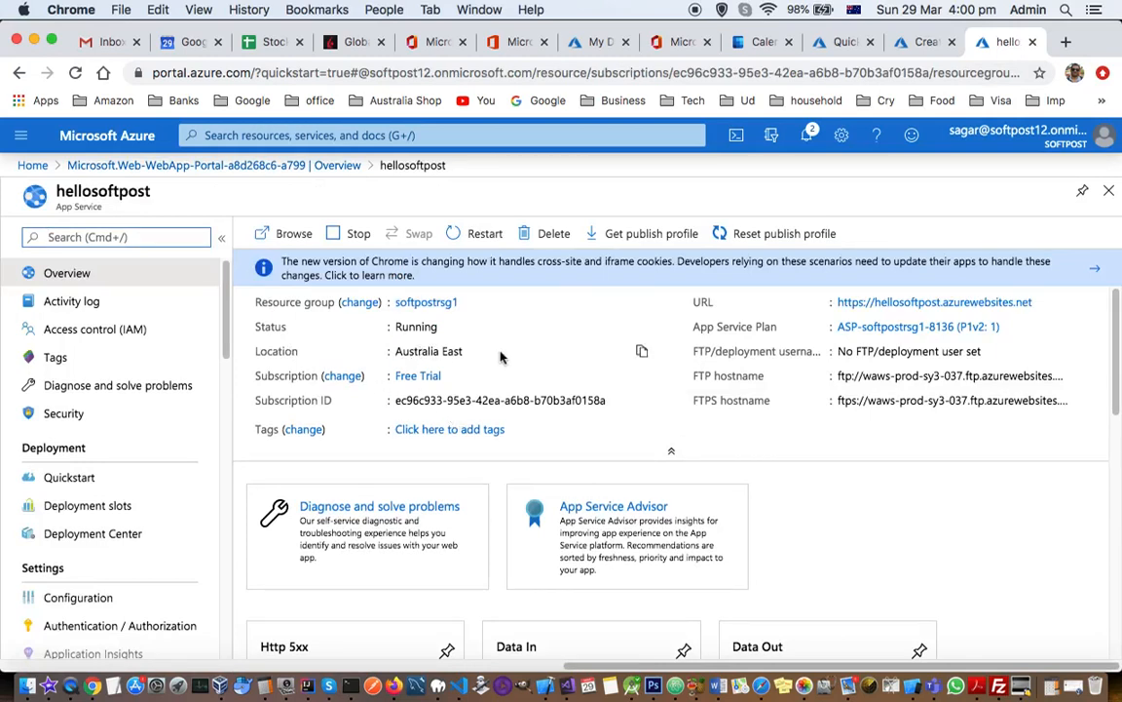
pyautogui.moveTo(426, 304)
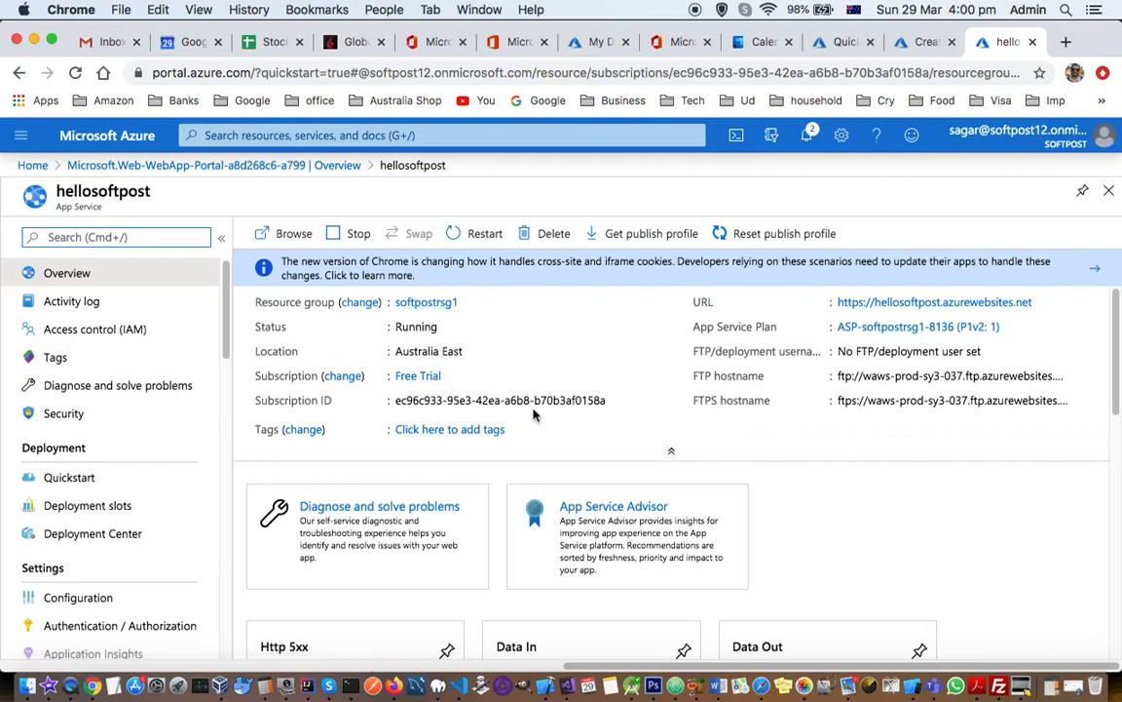
pyautogui.moveTo(933, 301)
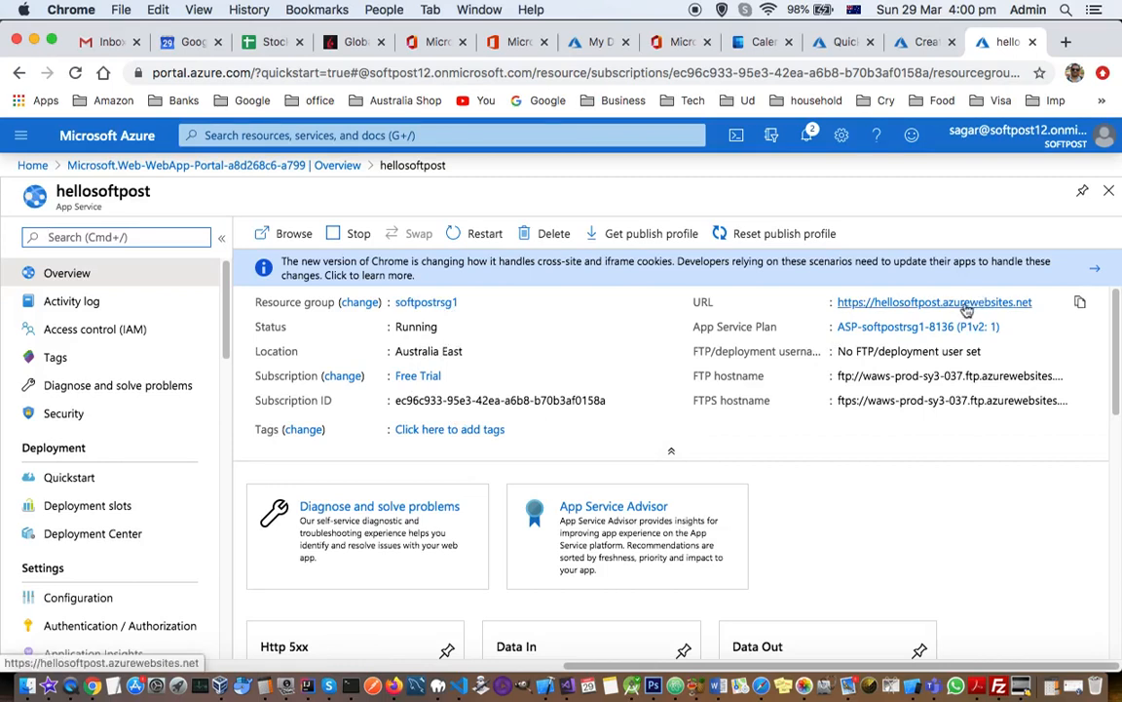
pyautogui.moveTo(913, 400)
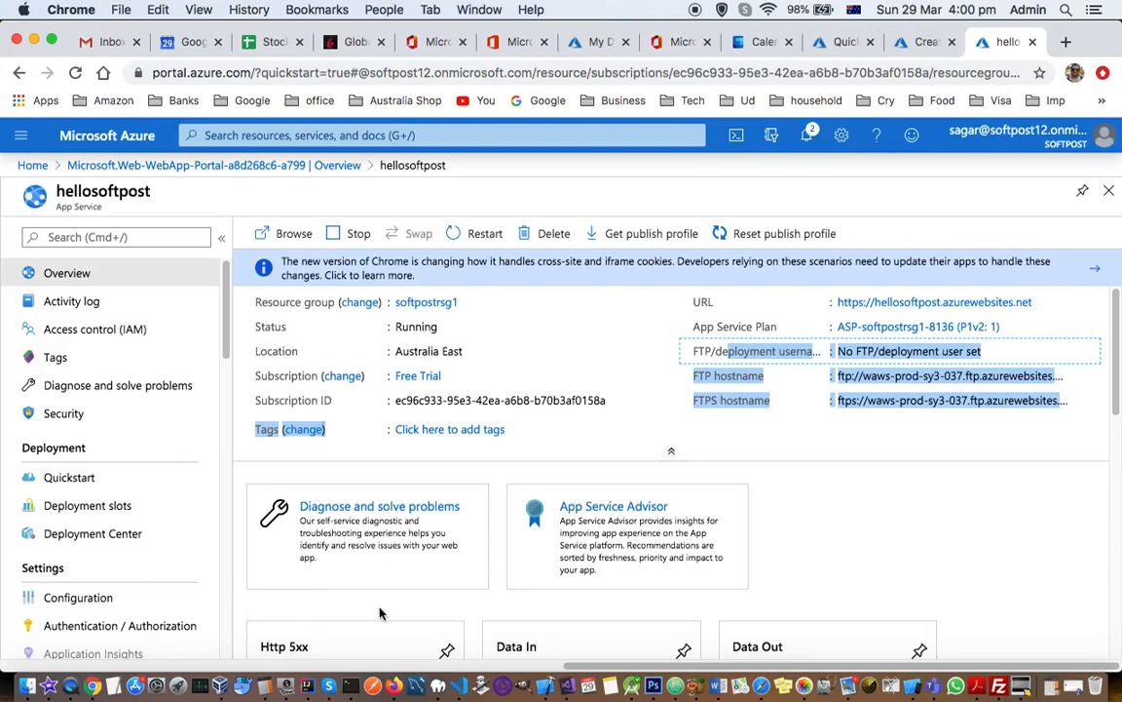
pyautogui.moveTo(523, 584)
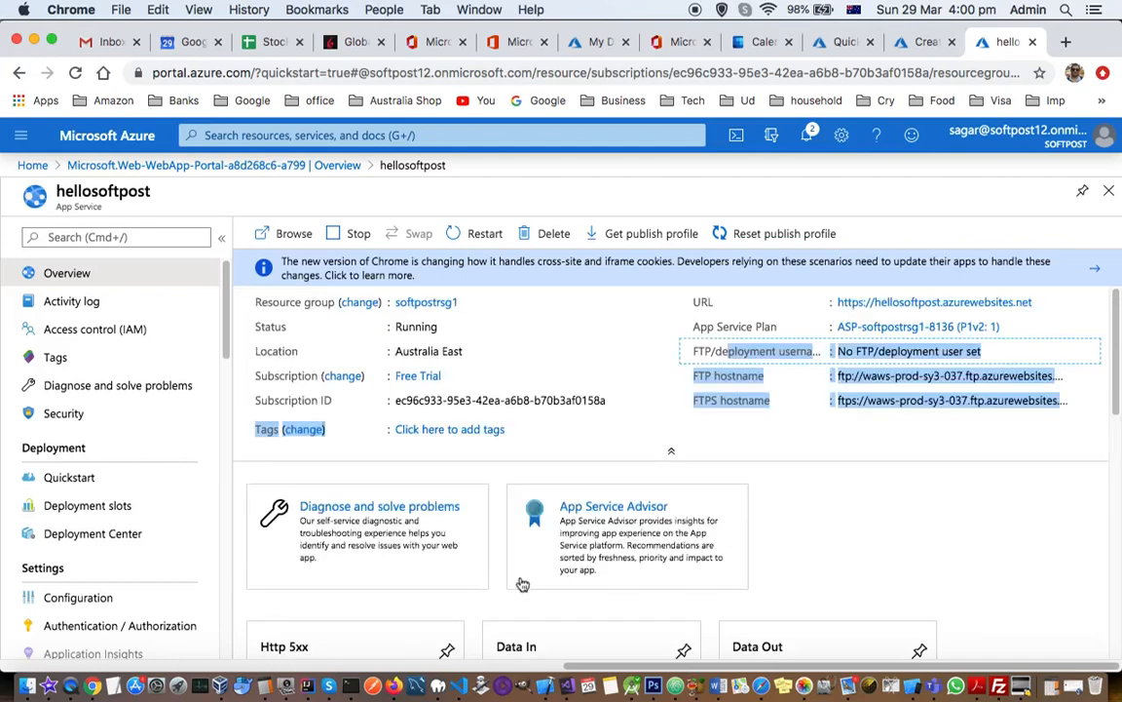
pyautogui.click(293, 233)
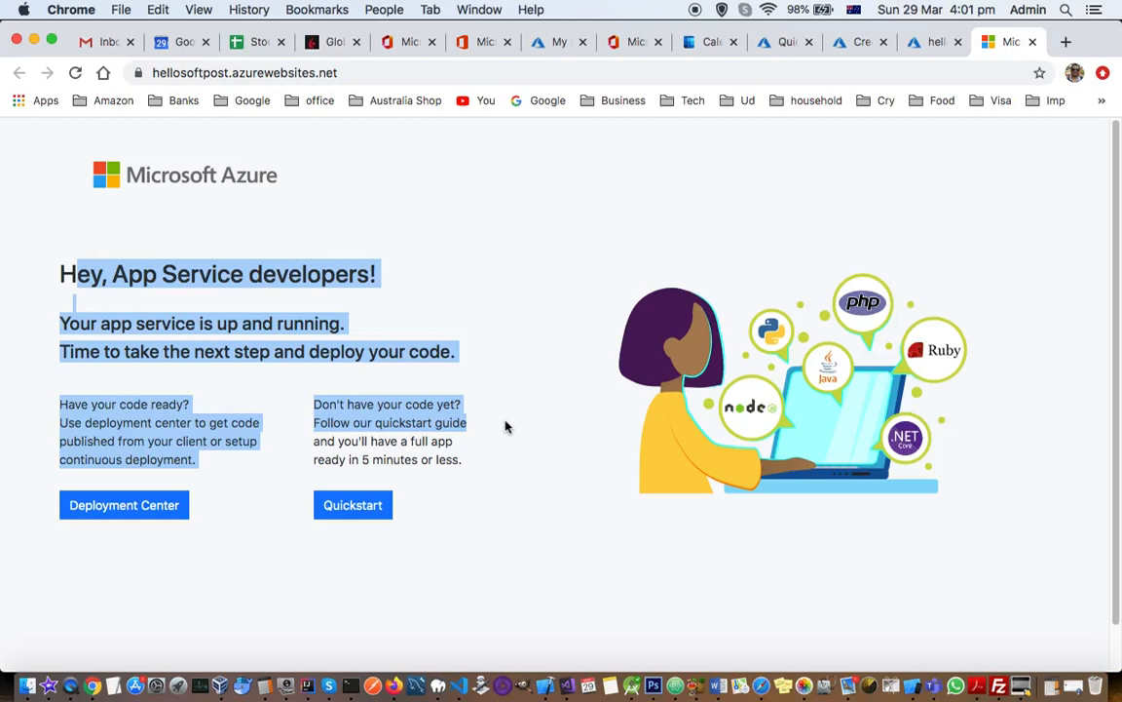
pyautogui.moveTo(234, 199)
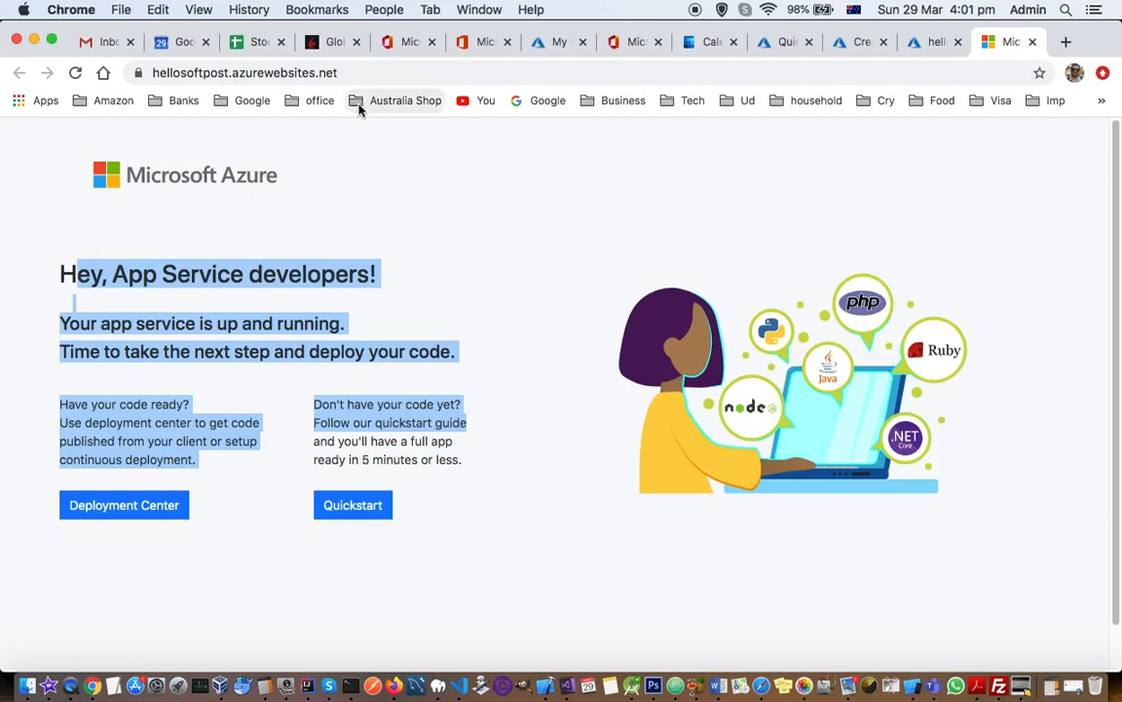
pyautogui.moveTo(343, 157)
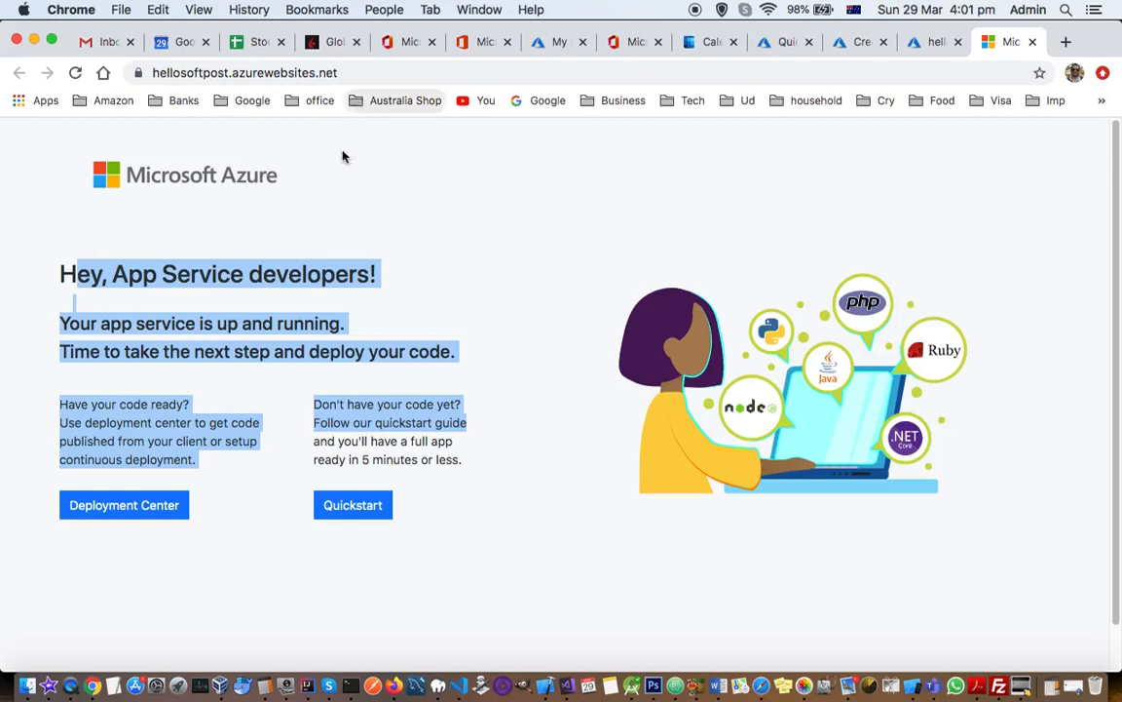
pyautogui.moveTo(314, 299)
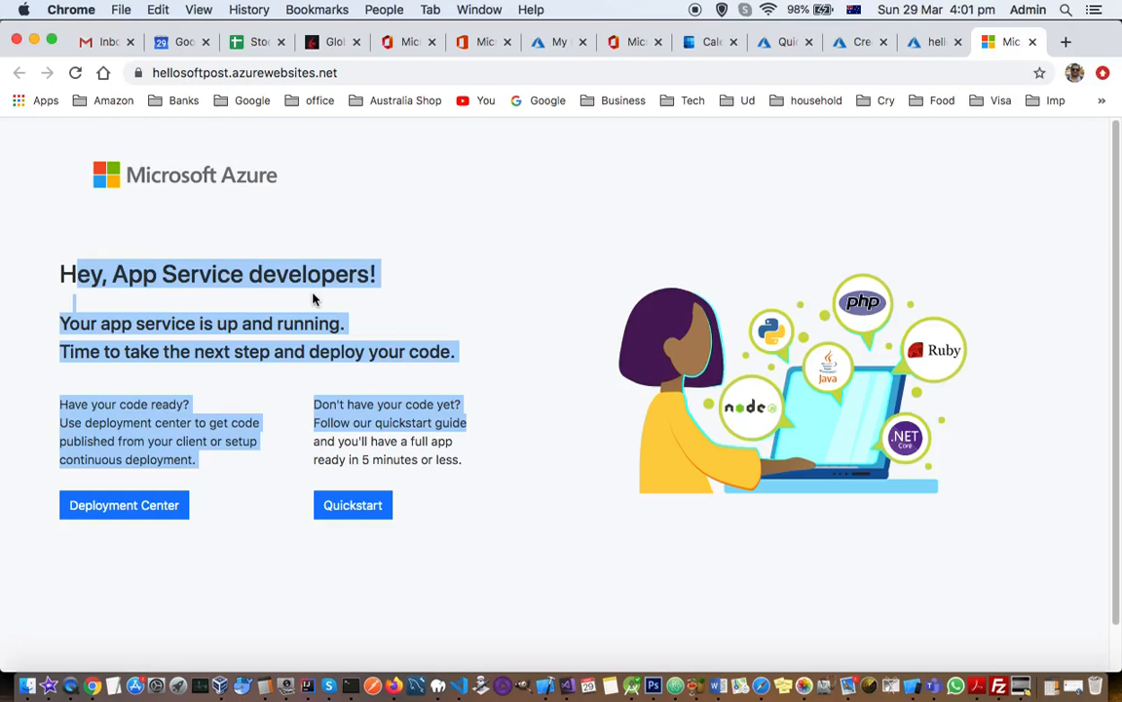
pyautogui.moveTo(736, 218)
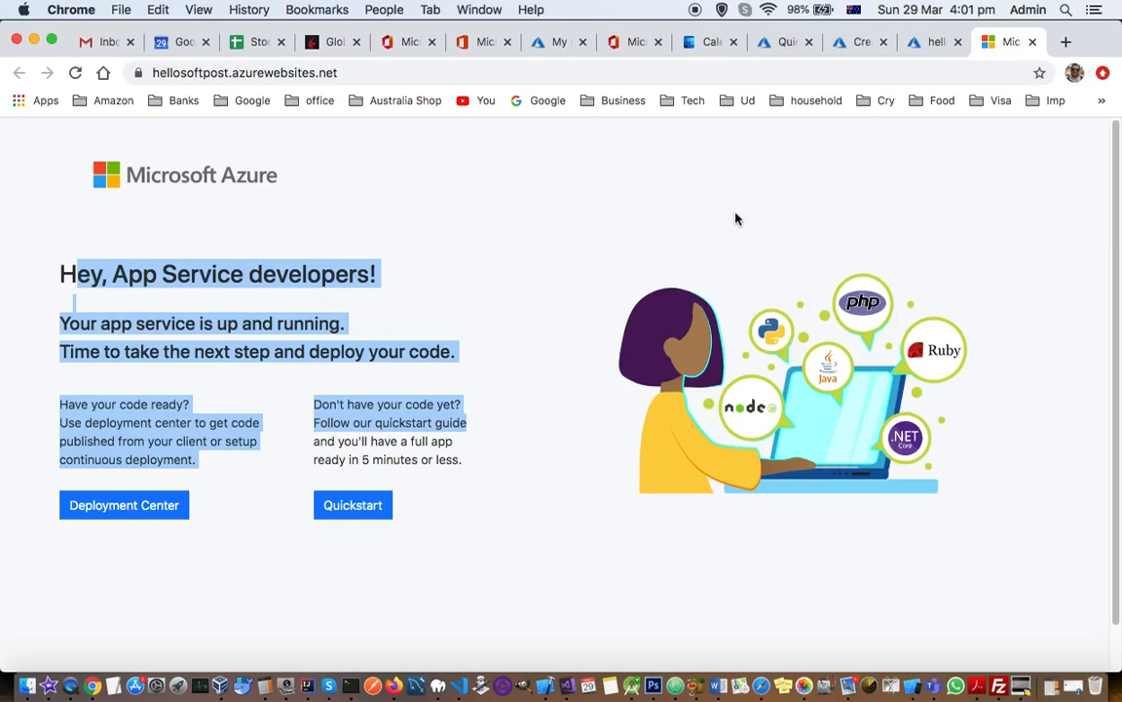
pyautogui.moveTo(375, 215)
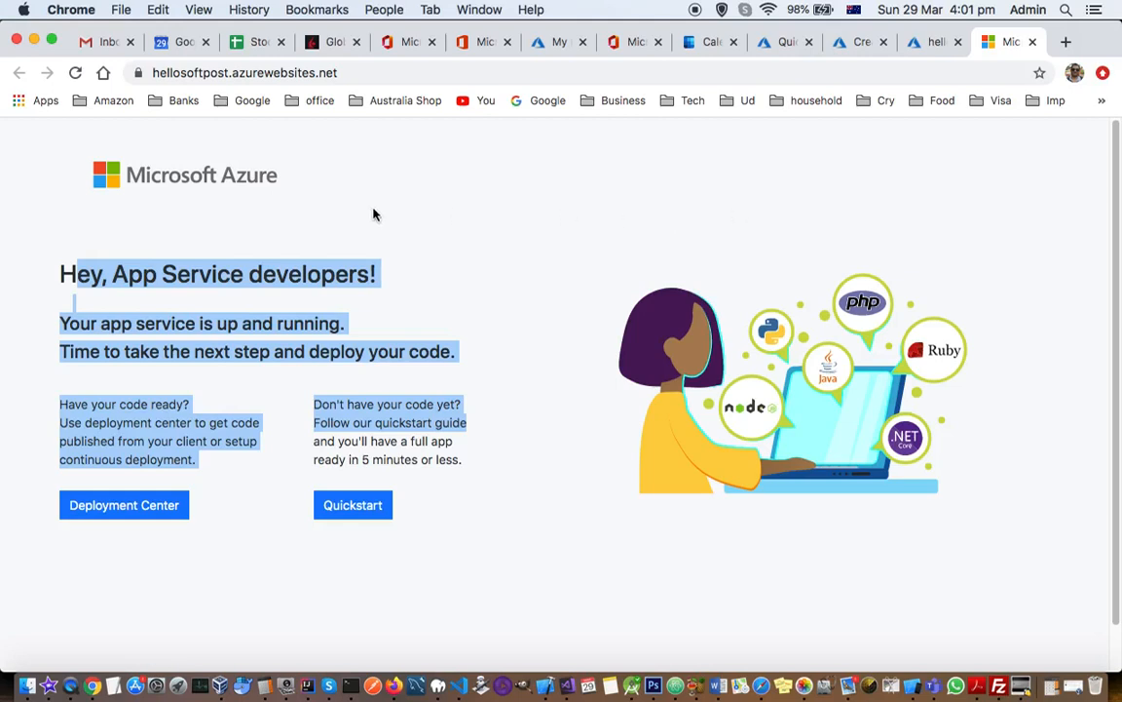
pyautogui.moveTo(588, 149)
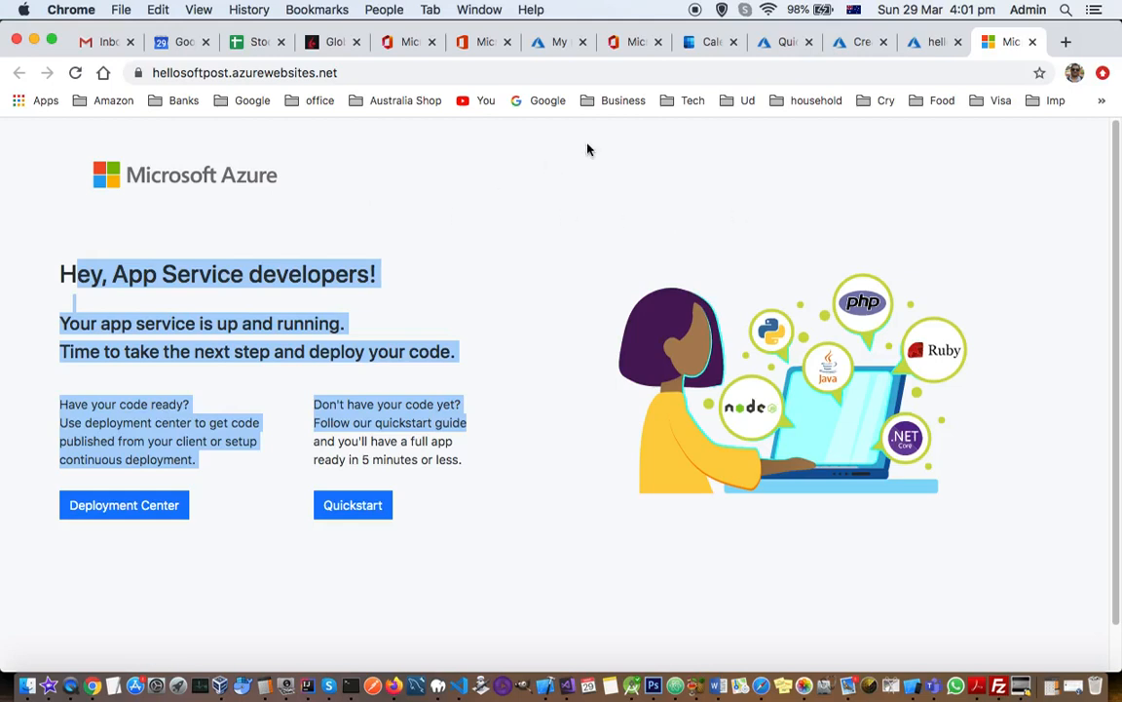